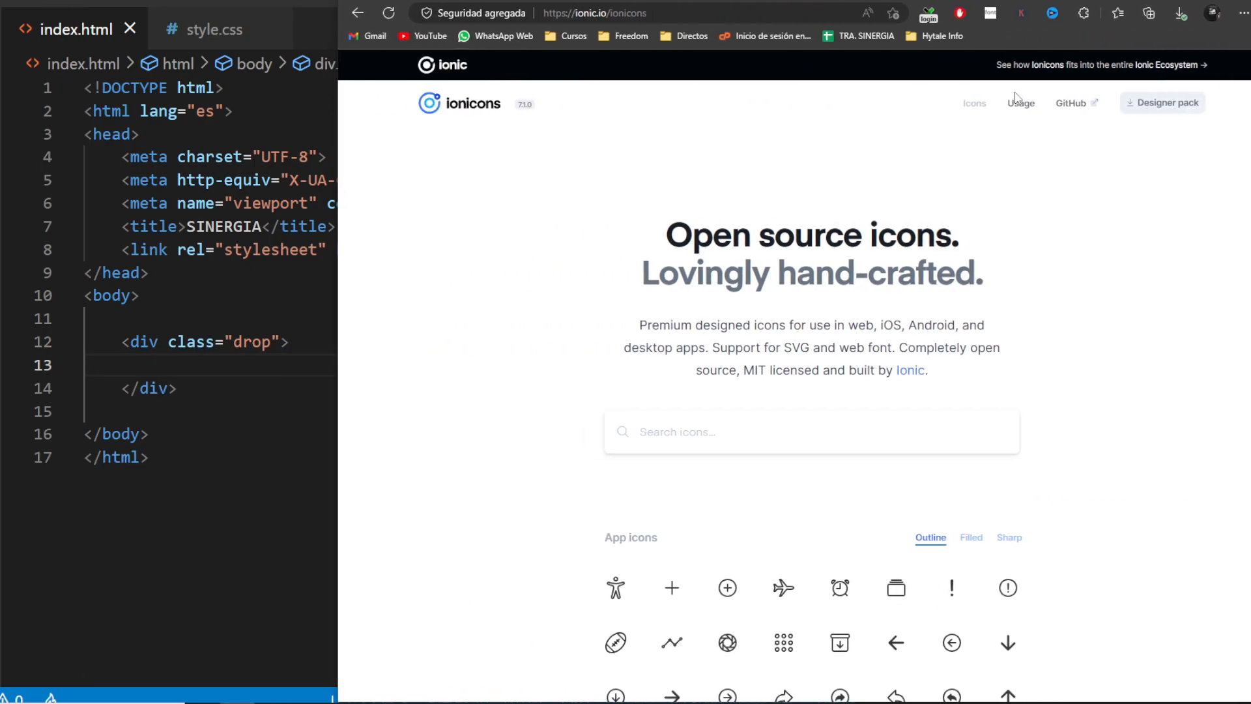
Copy the Ionicons module and nomodule script tags from ionicons.com and paste them before </body>.
{"action": "left_click", "coordinate": [1021, 103]}
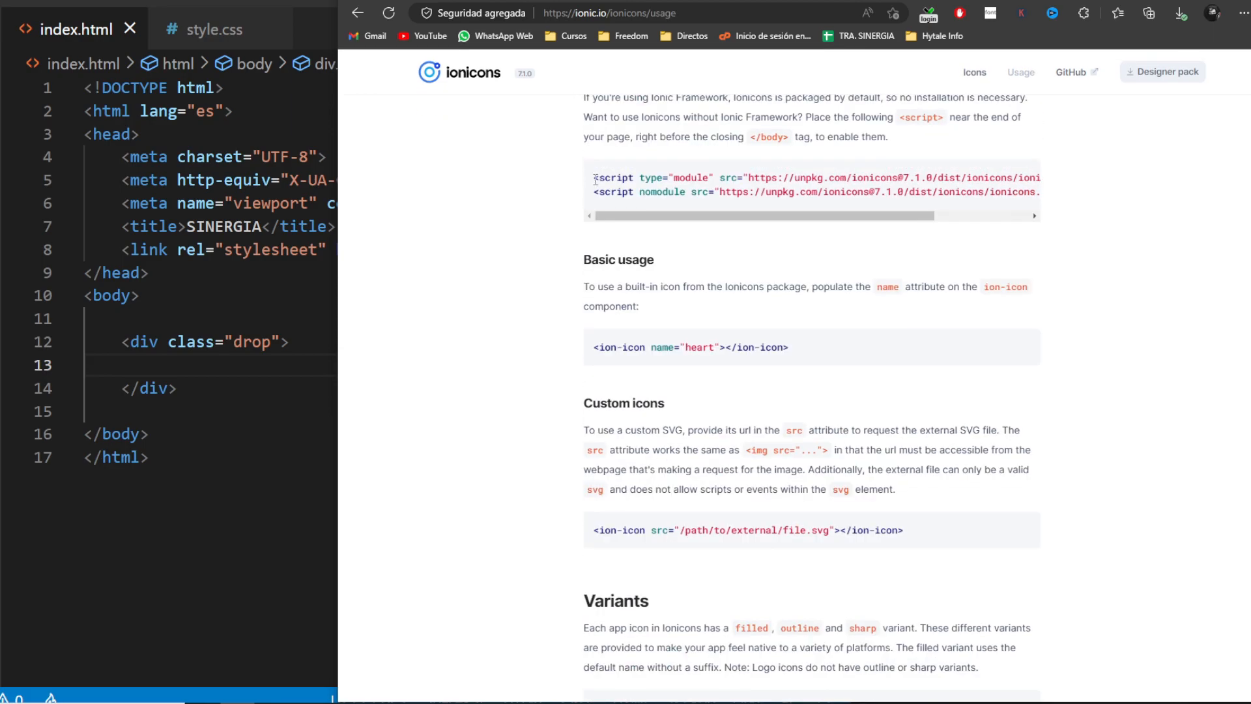
{"action": "right_click", "coordinate": [824, 178]}
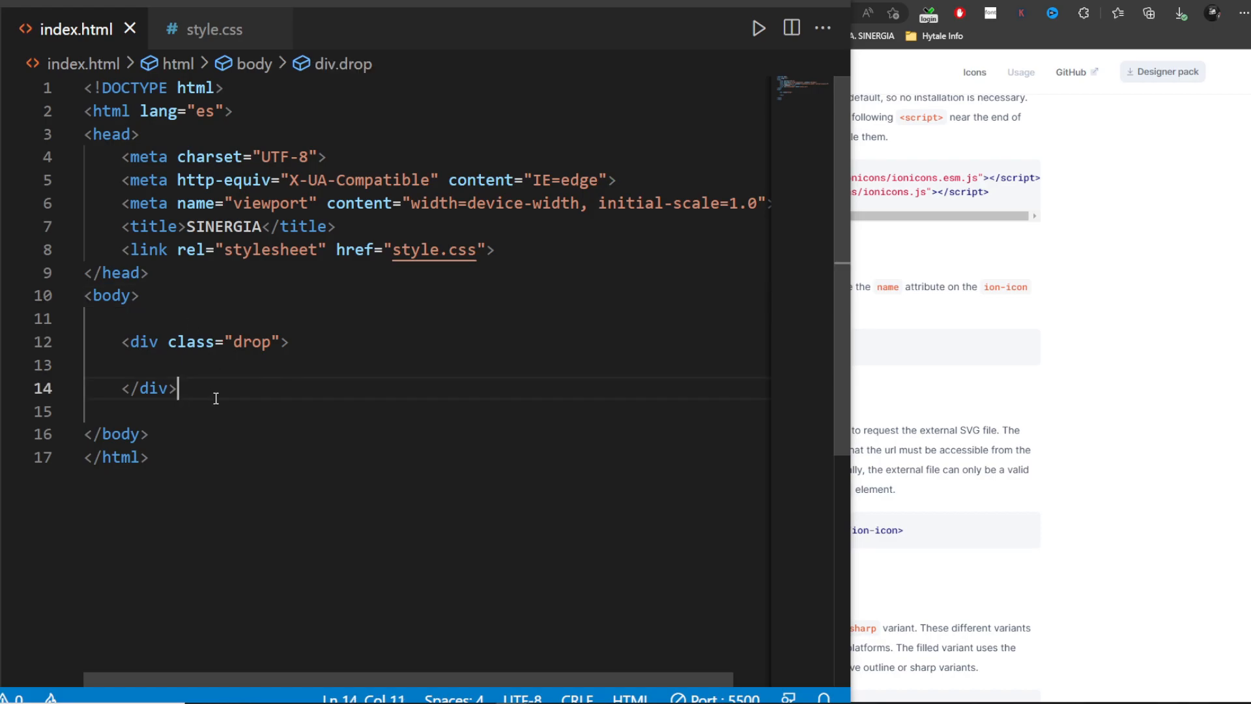
{"action": "type", "text": "<script type=\"module\" src=\"https://unpkg.com/ionicons@7.1.0/dist/ionicons/ionicons.esm.js\"></script>"}
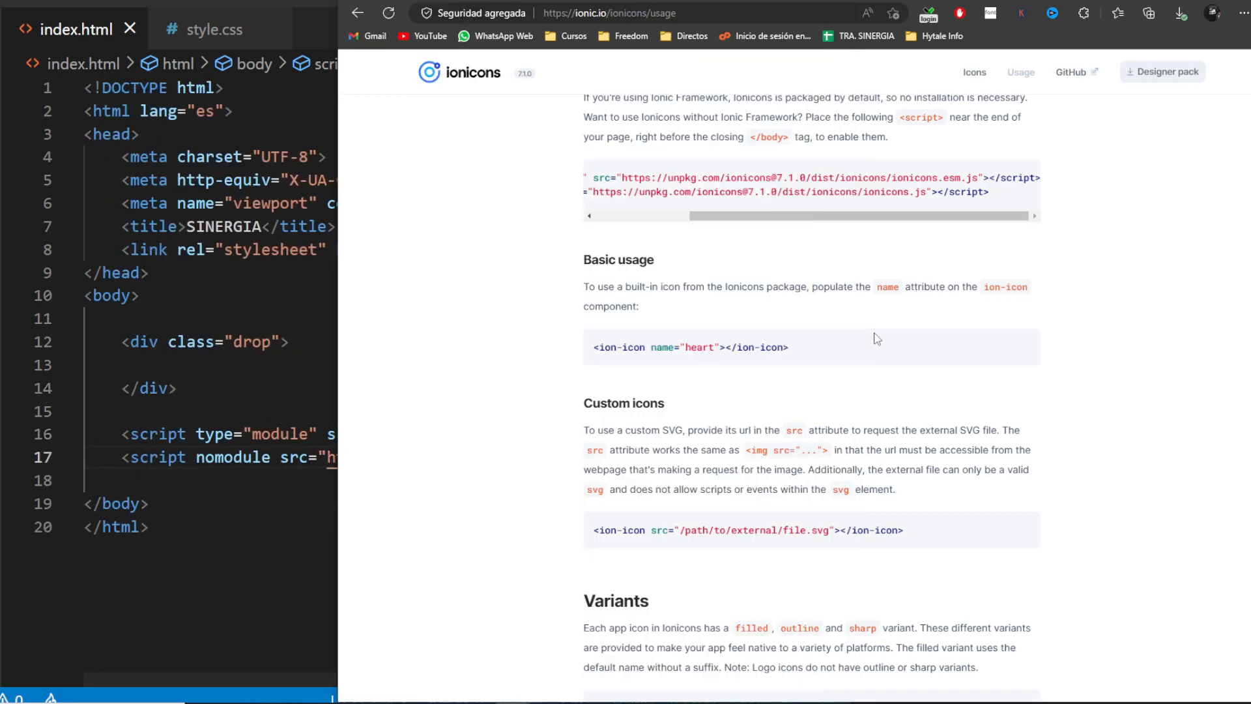
{"action": "left_click", "coordinate": [974, 71]}
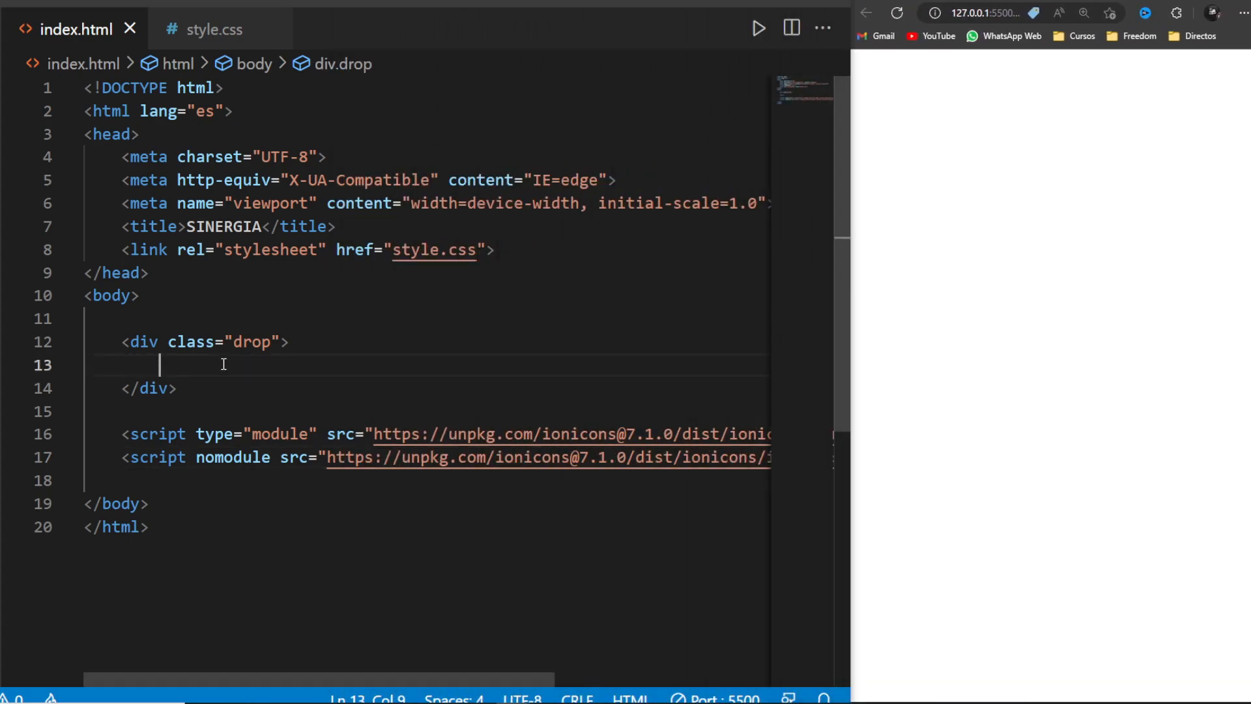
Add <ion-icon name="logo-vimeo"></ion-icon> inside the drop div on line 13.
{"action": "type", "text": "<ion-icon name=\"logo-vimeo\"></ion-icon>"}
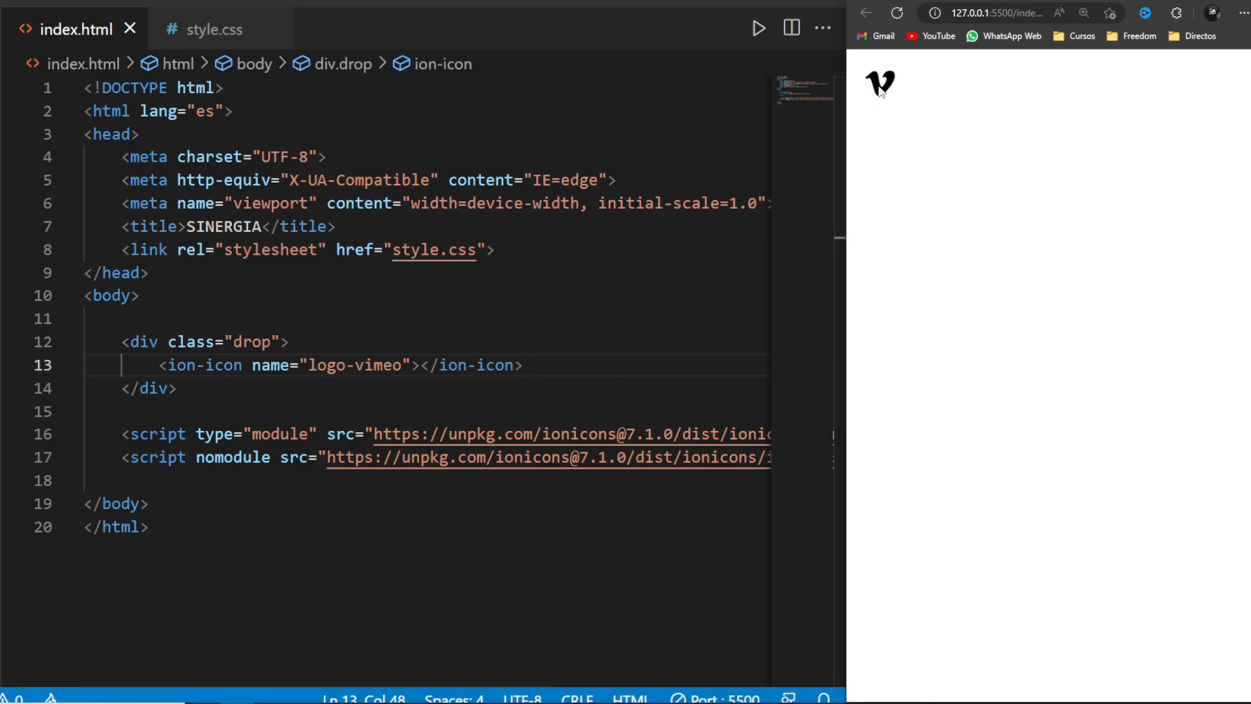
{"action": "left_click", "coordinate": [215, 30]}
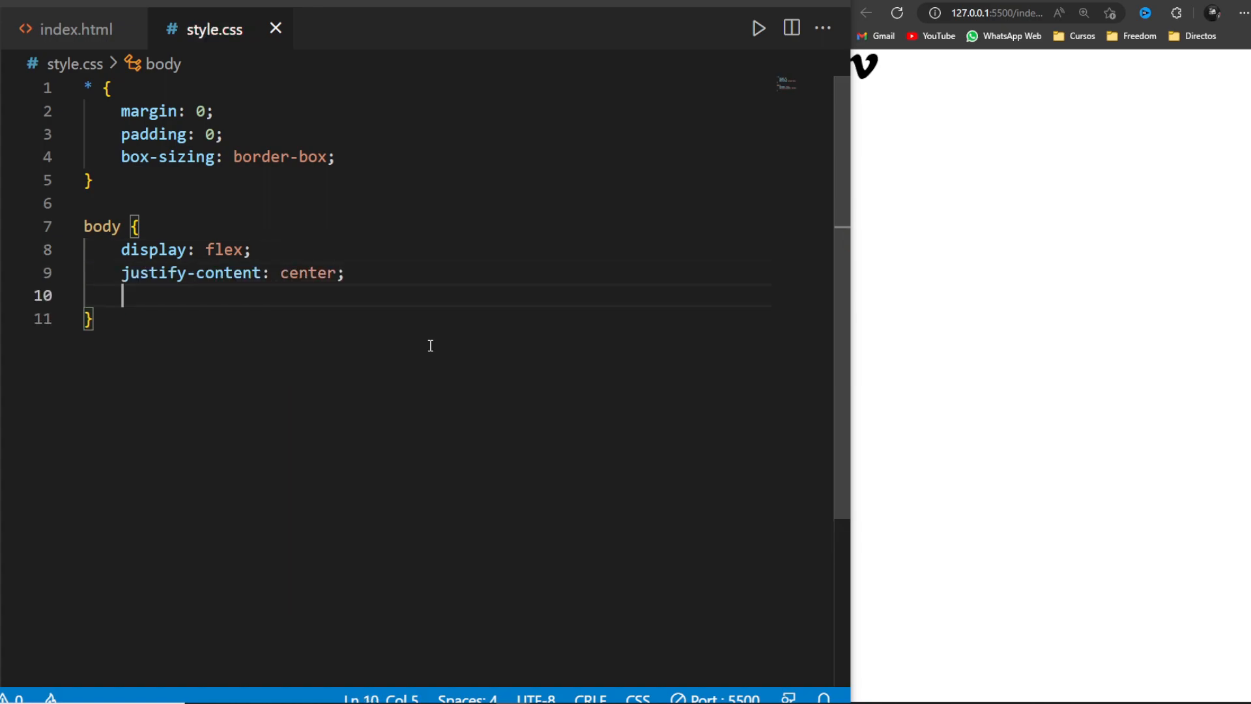
Give the body rule align-items: center, height: 100vh and background-color: #eee.
{"action": "type", "text": "align-items: center;"}
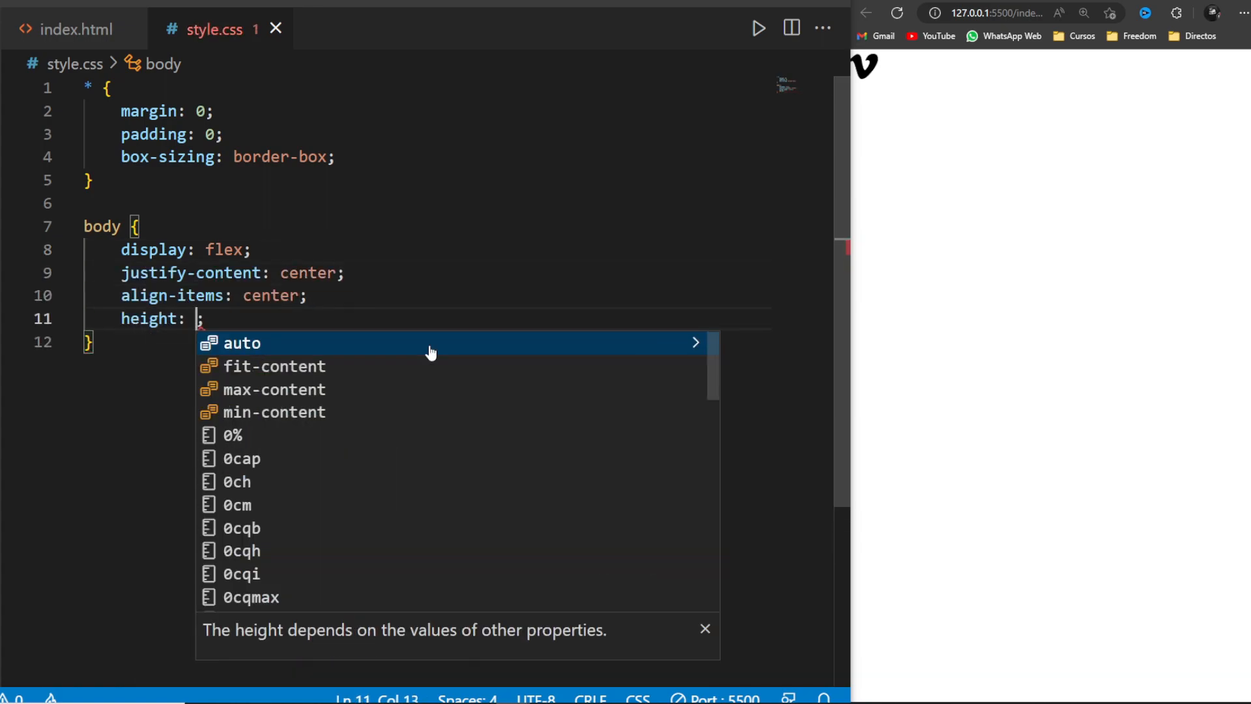
{"action": "type", "text": "100vh;"}
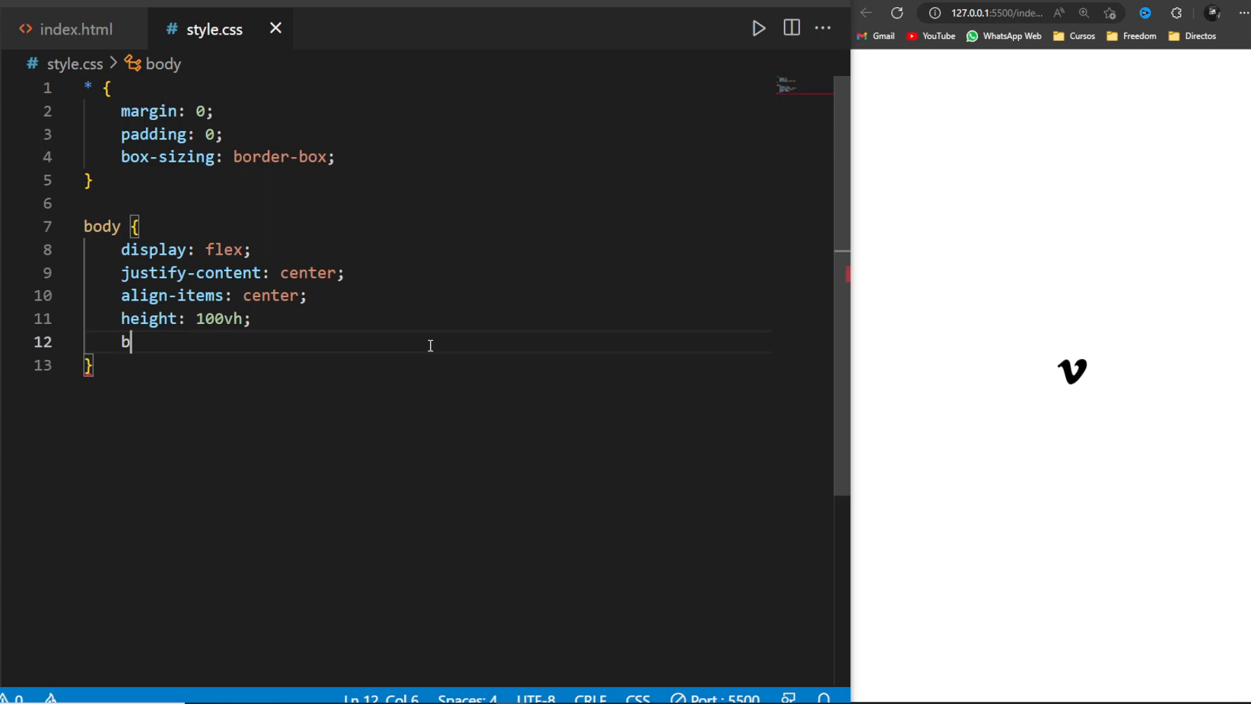
{"action": "type", "text": "ackground-color: #eee;"}
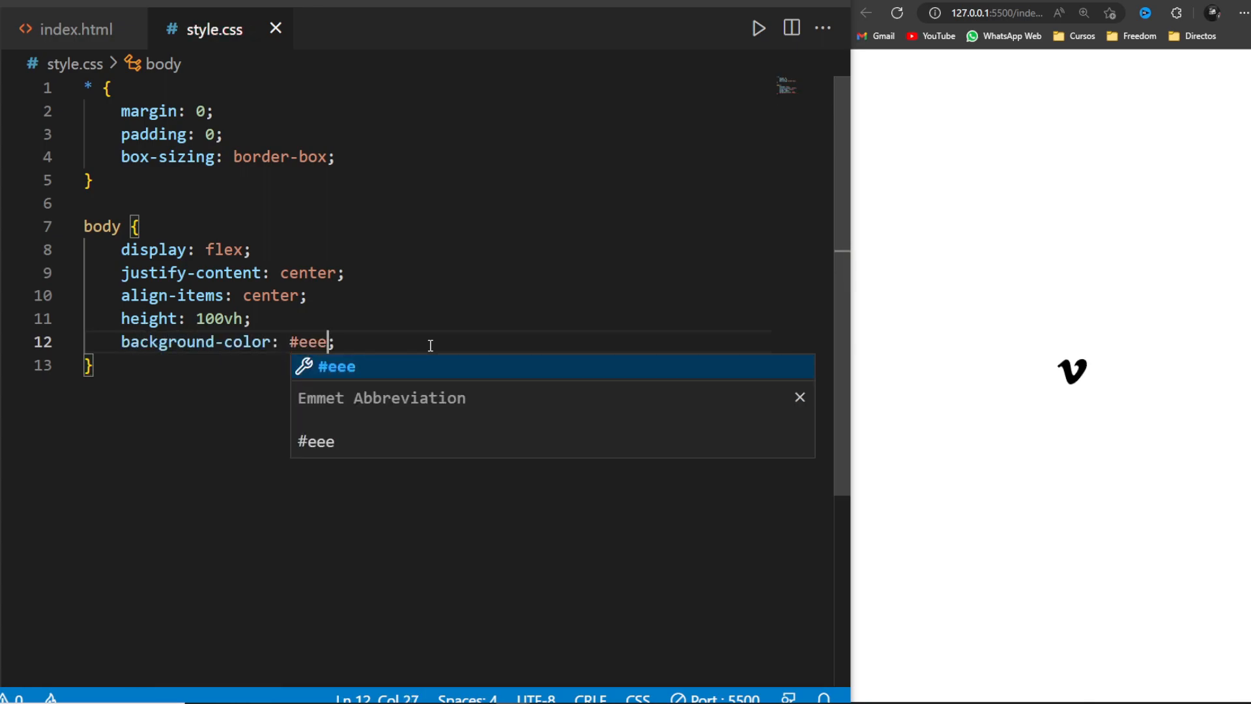
{"action": "type", "text": ".drop {"}
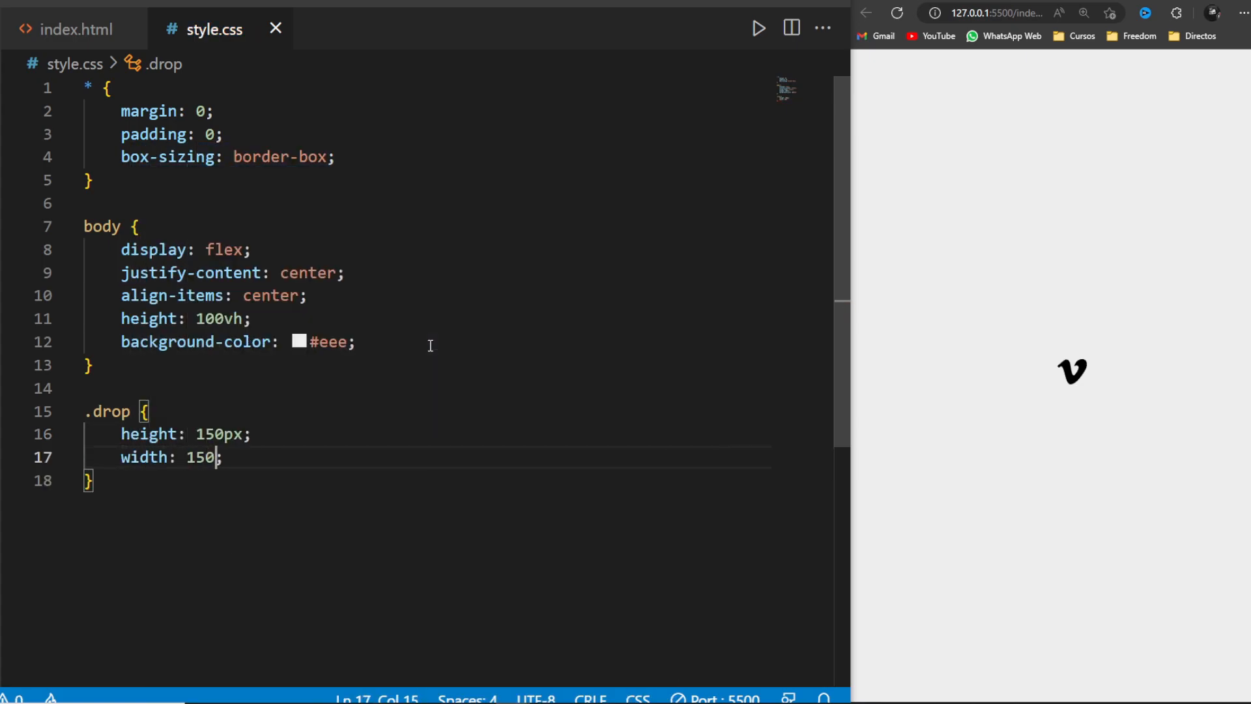
Give .drop a 150px size, relative position, aqua background and 50% border radius.
{"action": "type", "text": "position: relative;"}
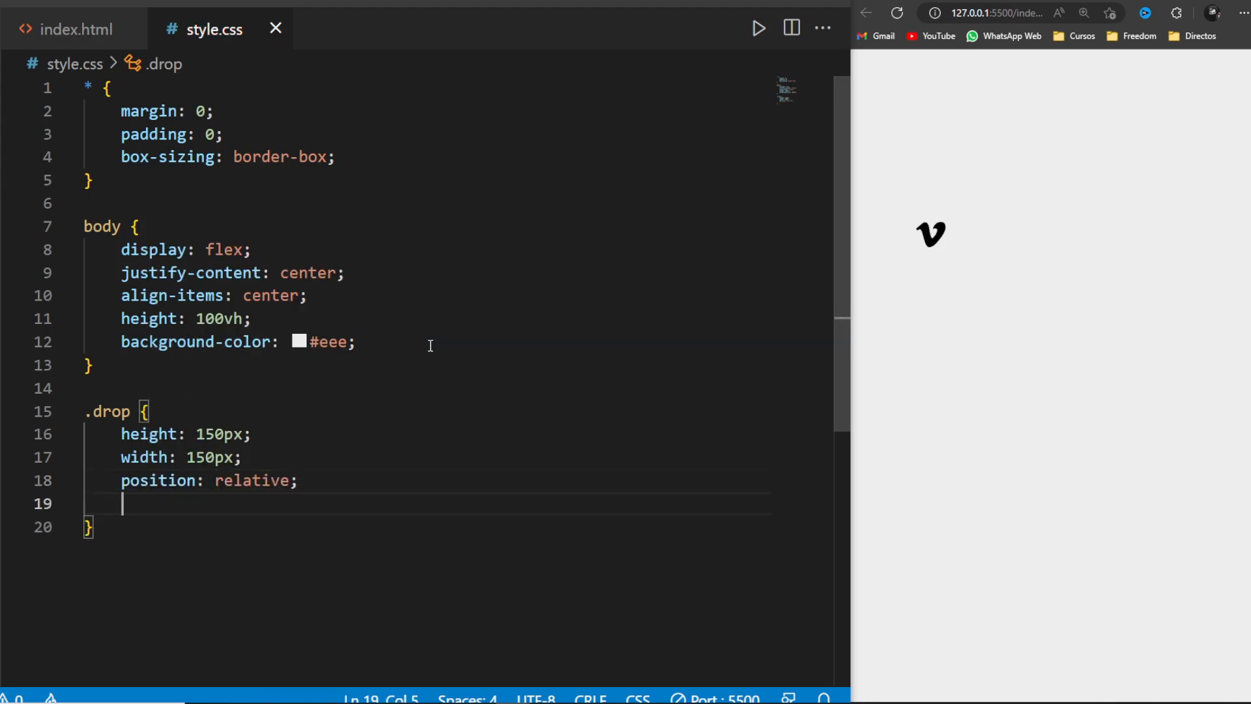
{"action": "type", "text": "background-color: aqua;"}
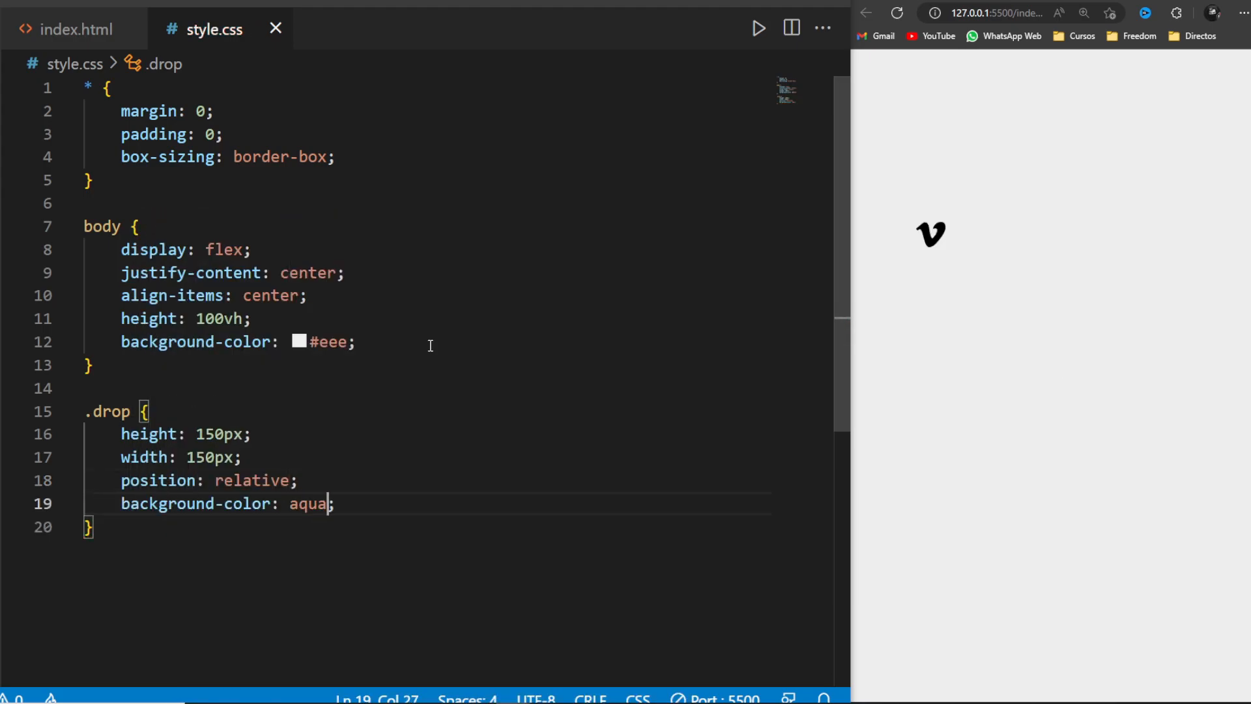
{"action": "key", "text": "Enter"}
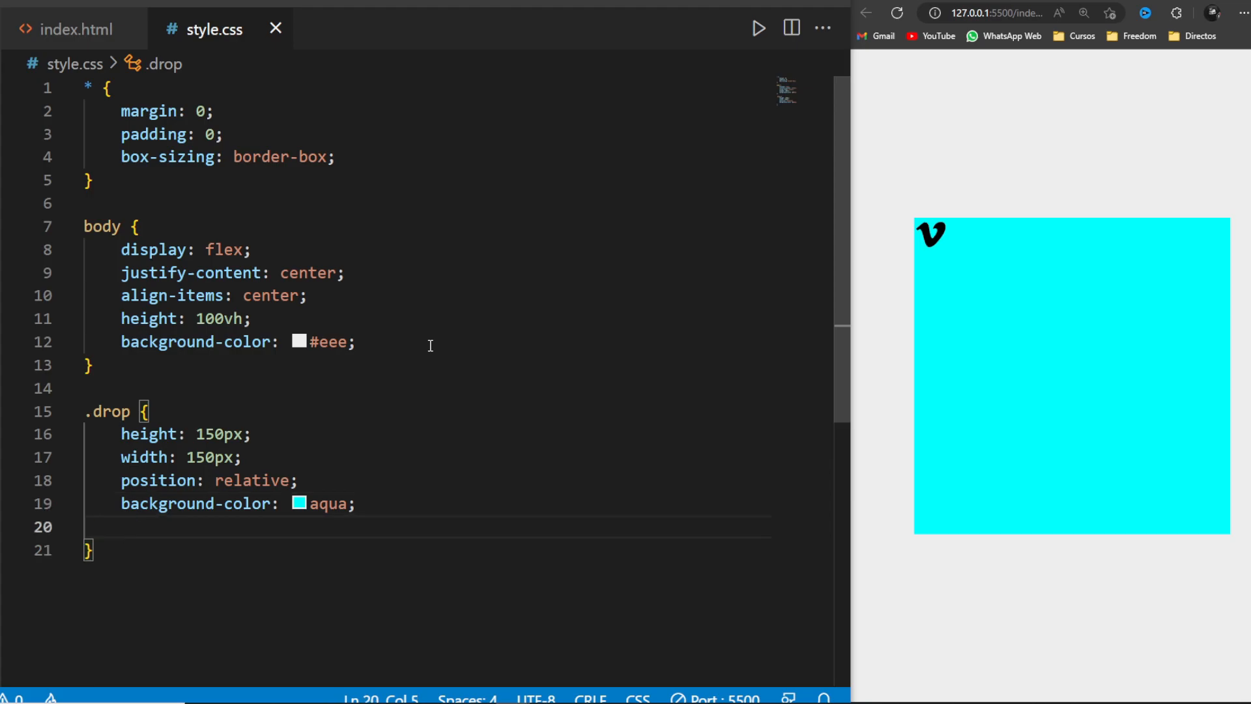
{"action": "type", "text": "border-radius: 50;"}
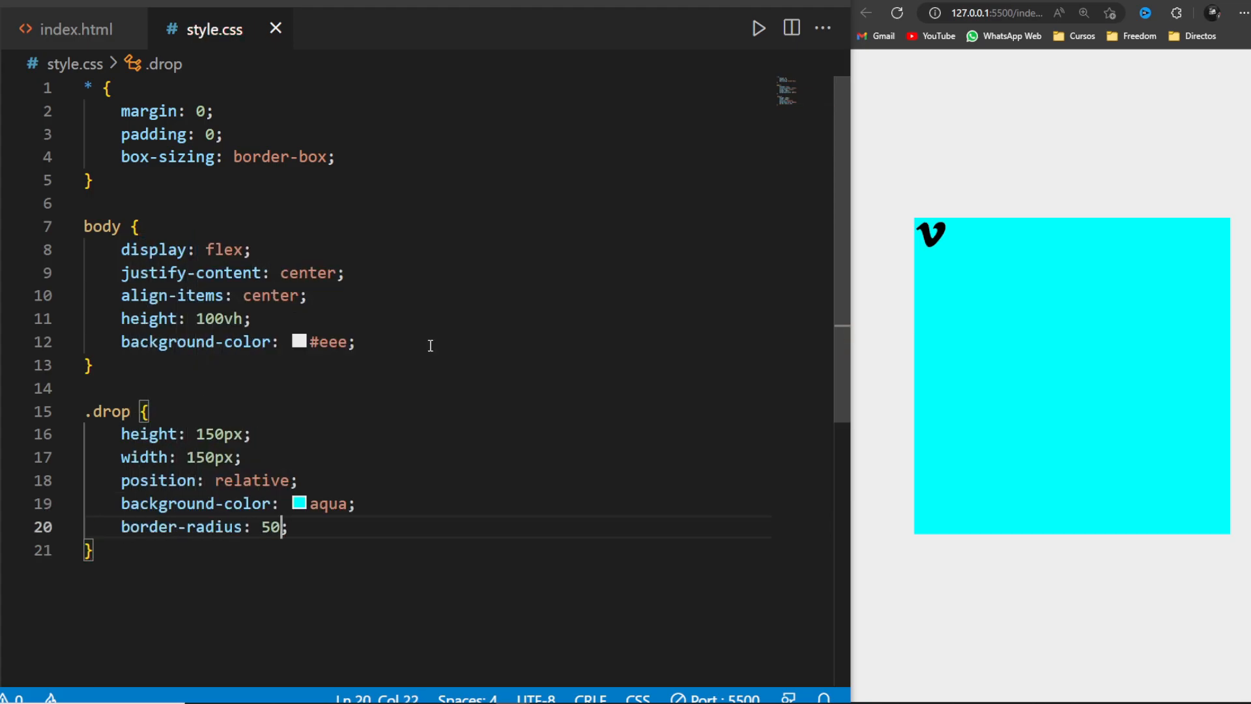
{"action": "type", "text": "display: flex"}
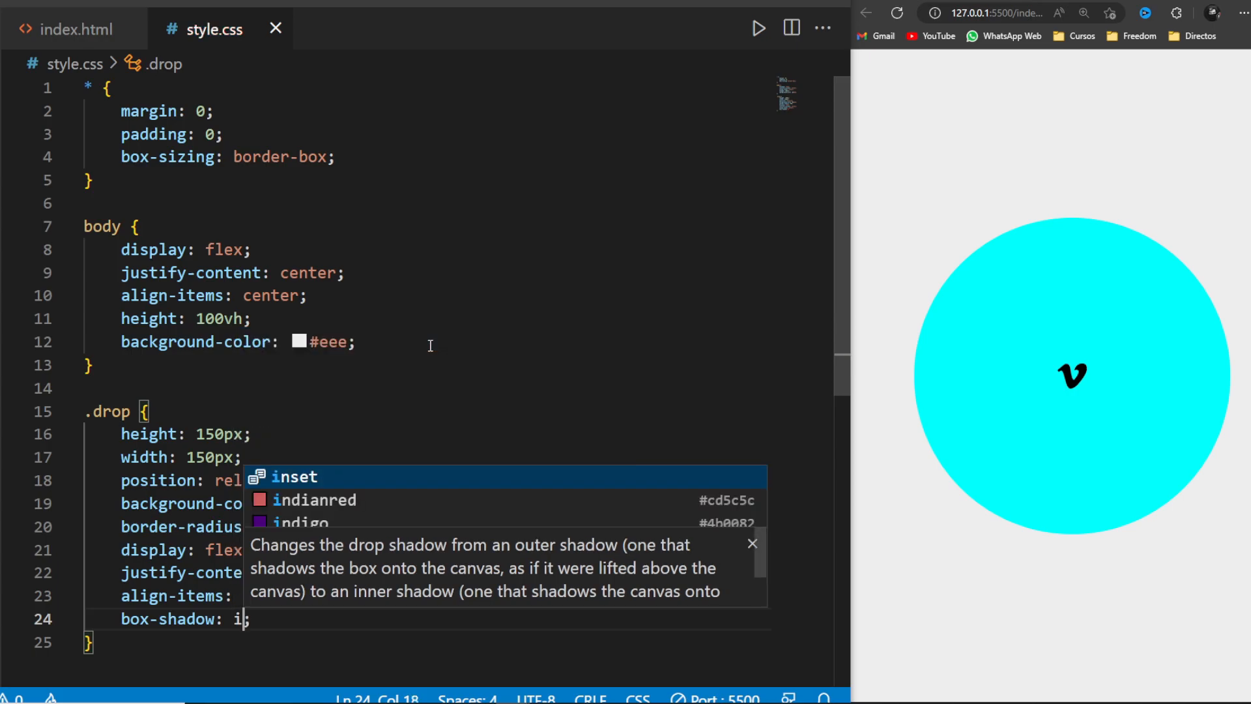
Center the icon with flex and add inset 10px 10px 10px and 15px 25px 10px rgba shadows.
{"action": "type", "text": "nset 10px 10px 10px rgba(0, 0, 0, .05),"}
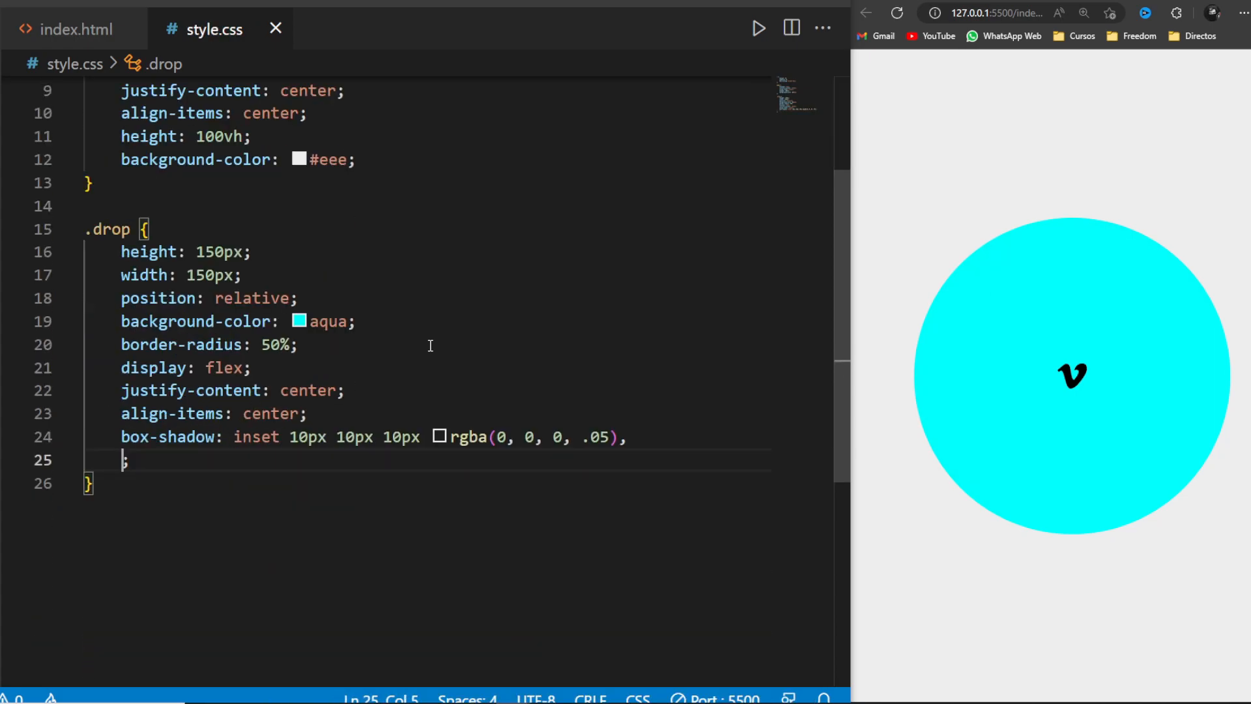
{"action": "type", "text": "15px 25px 10"}
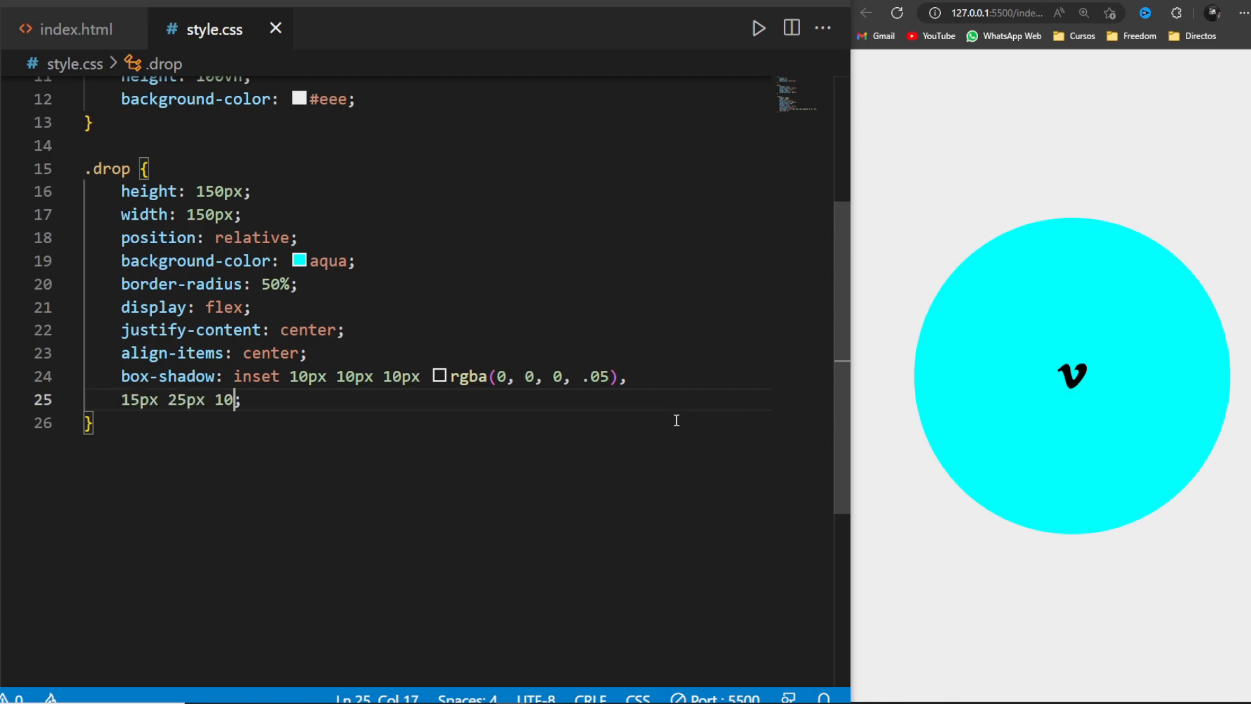
{"action": "type", "text": "rgba(red, green, blue, alpha)"}
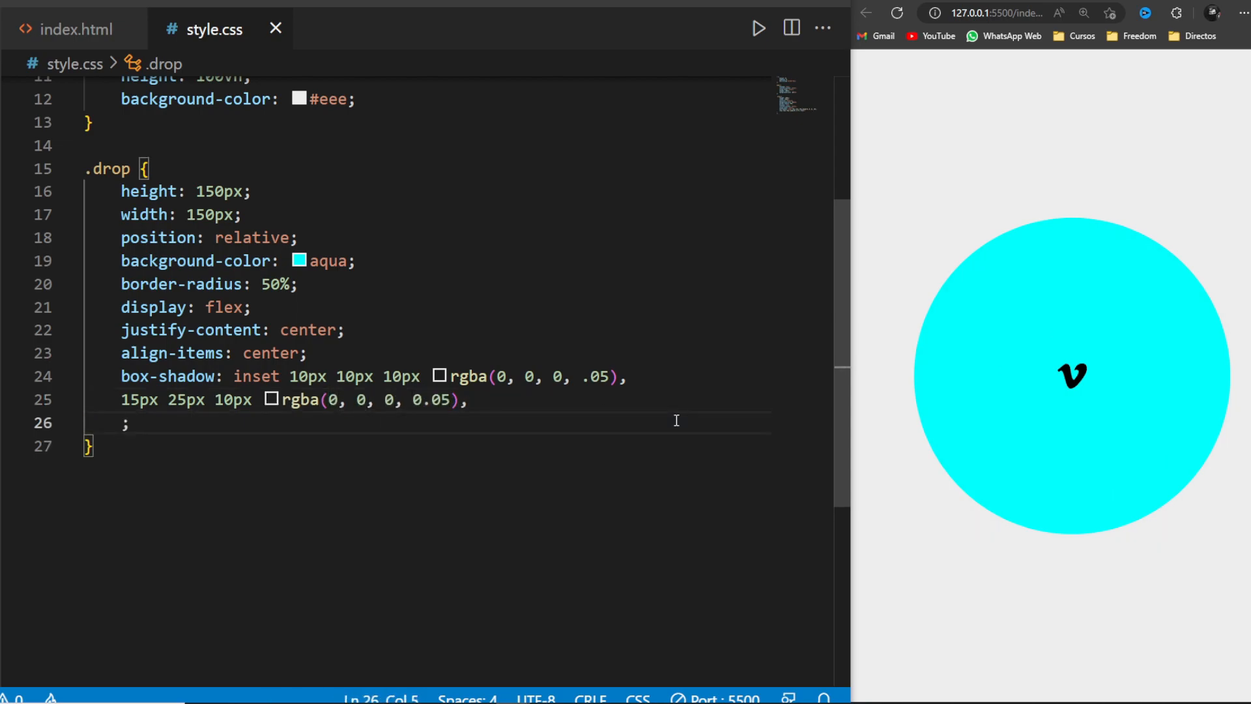
Add a 15px 20px 20px rgba(0,0,0,0.05) box-shadow layer to .drop.
{"action": "type", "text": "15px 20px"}
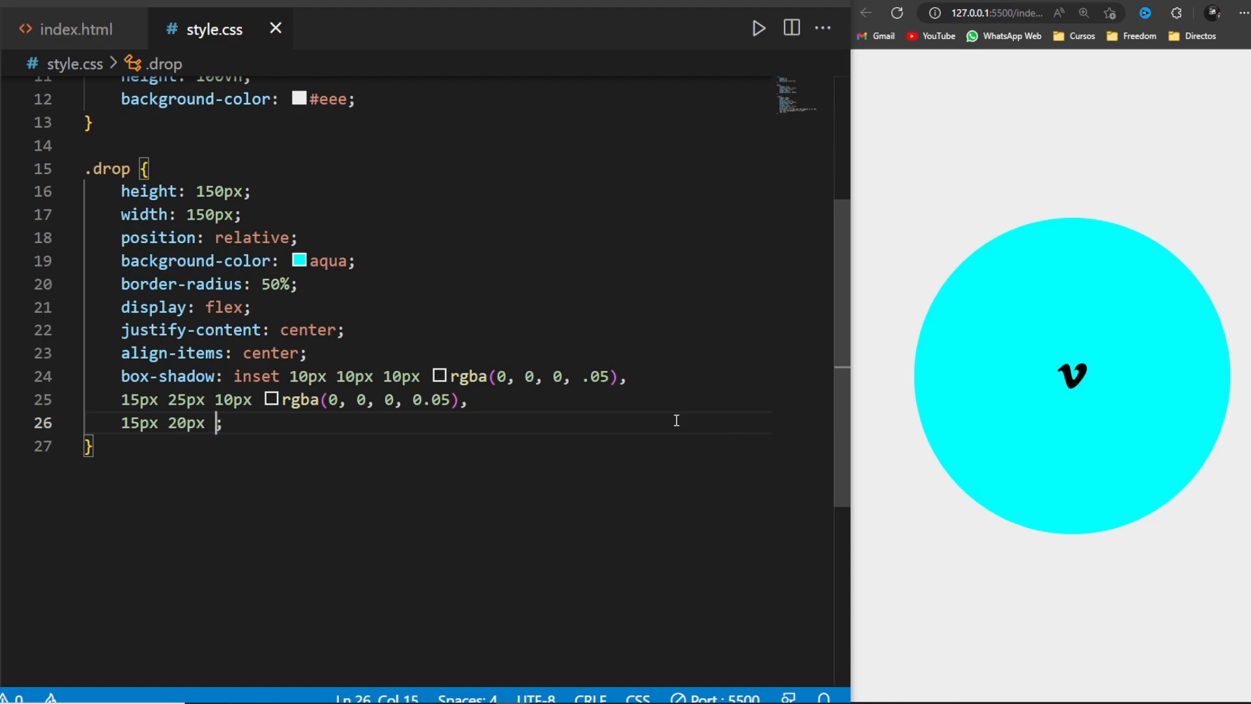
{"action": "type", "text": "20px"}
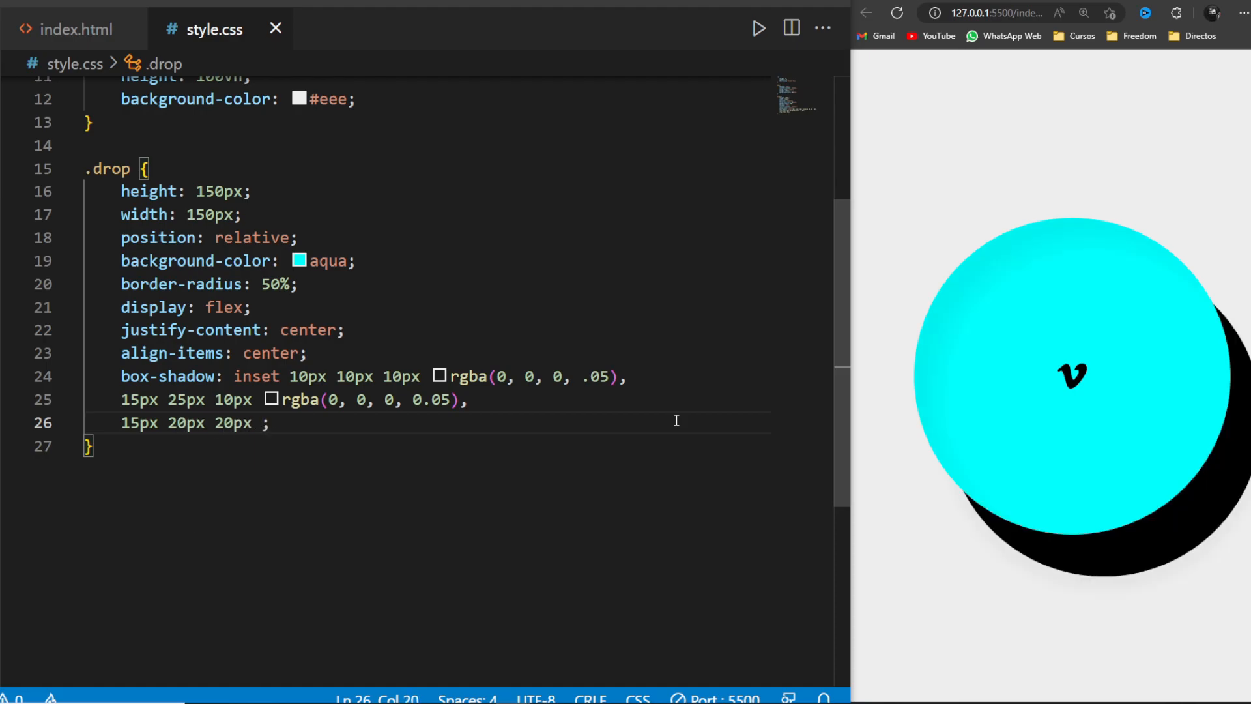
{"action": "type", "text": "rgba(0, 0, 0, 0.05)"}
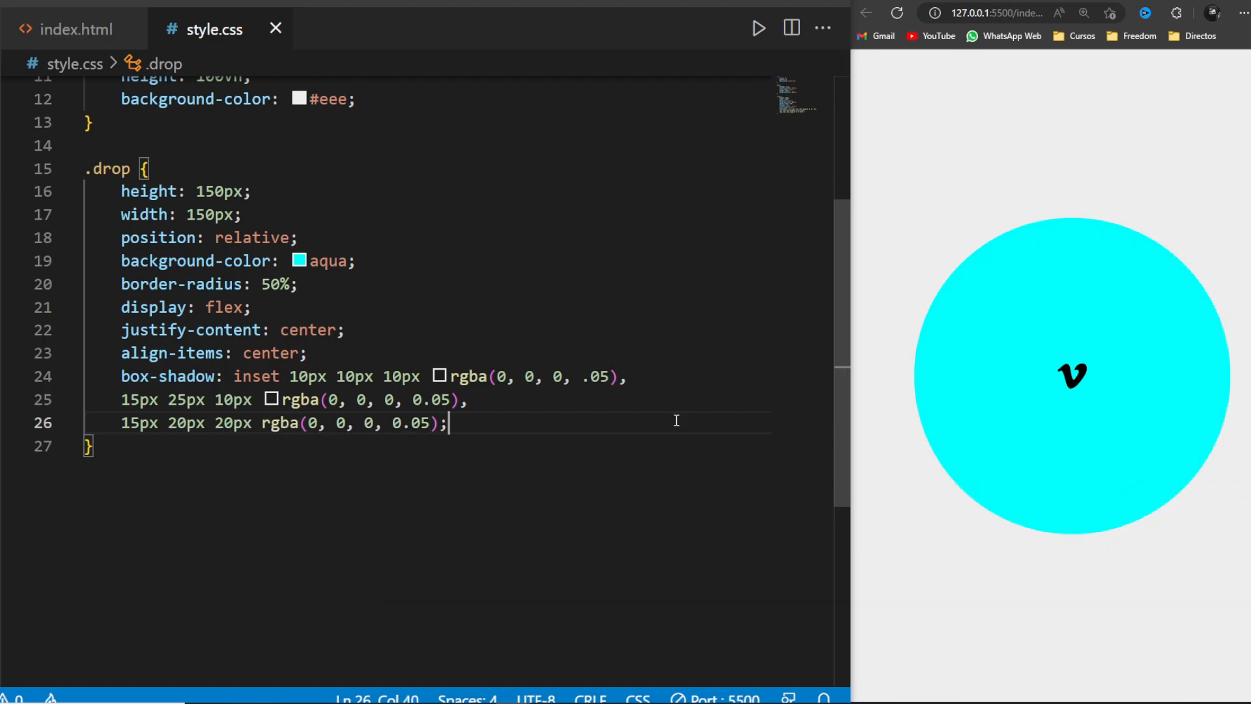
{"action": "type", "text": ","}
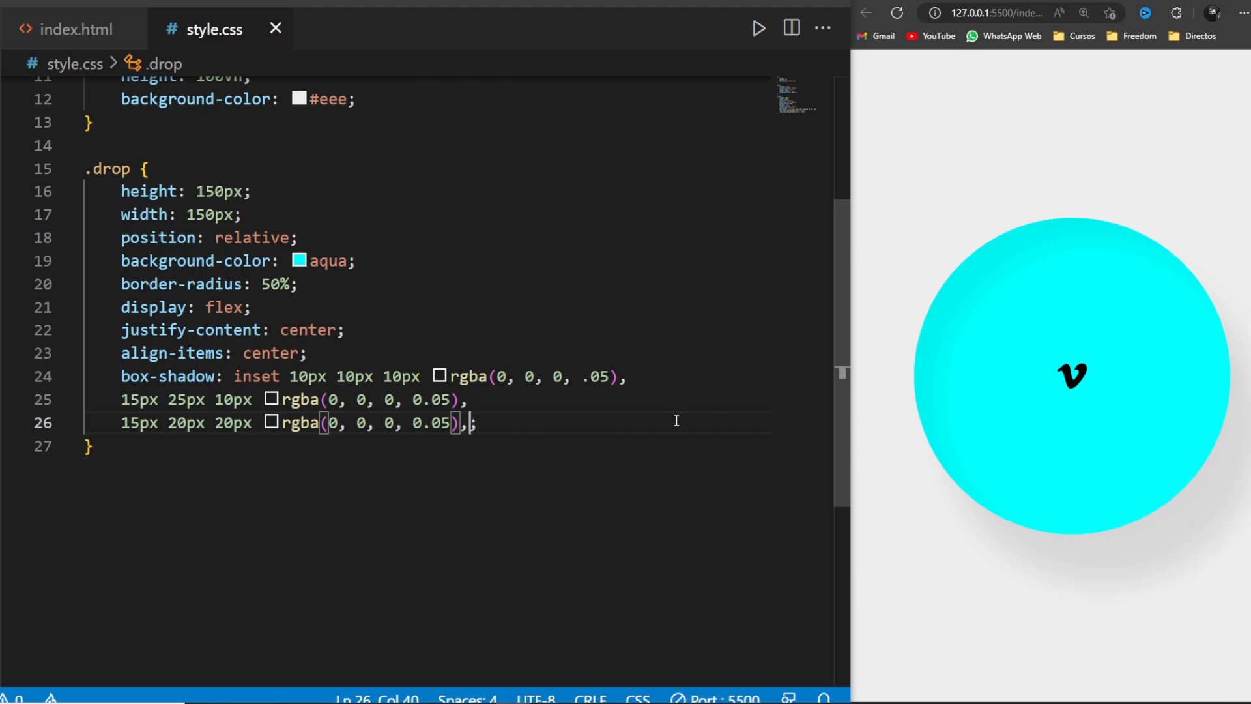
{"action": "key", "text": "Enter"}
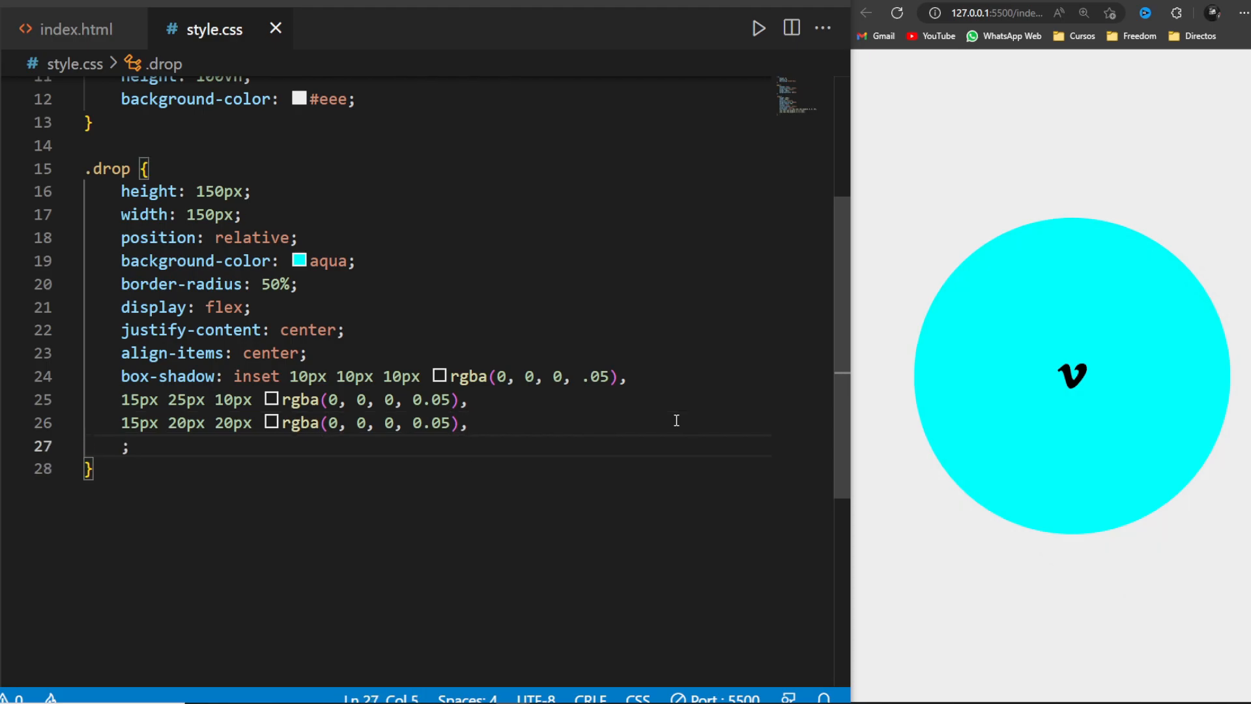
Add an inset -10px -10px 15px white highlight shadow and remove the aqua background.
{"action": "type", "text": "inset -10"}
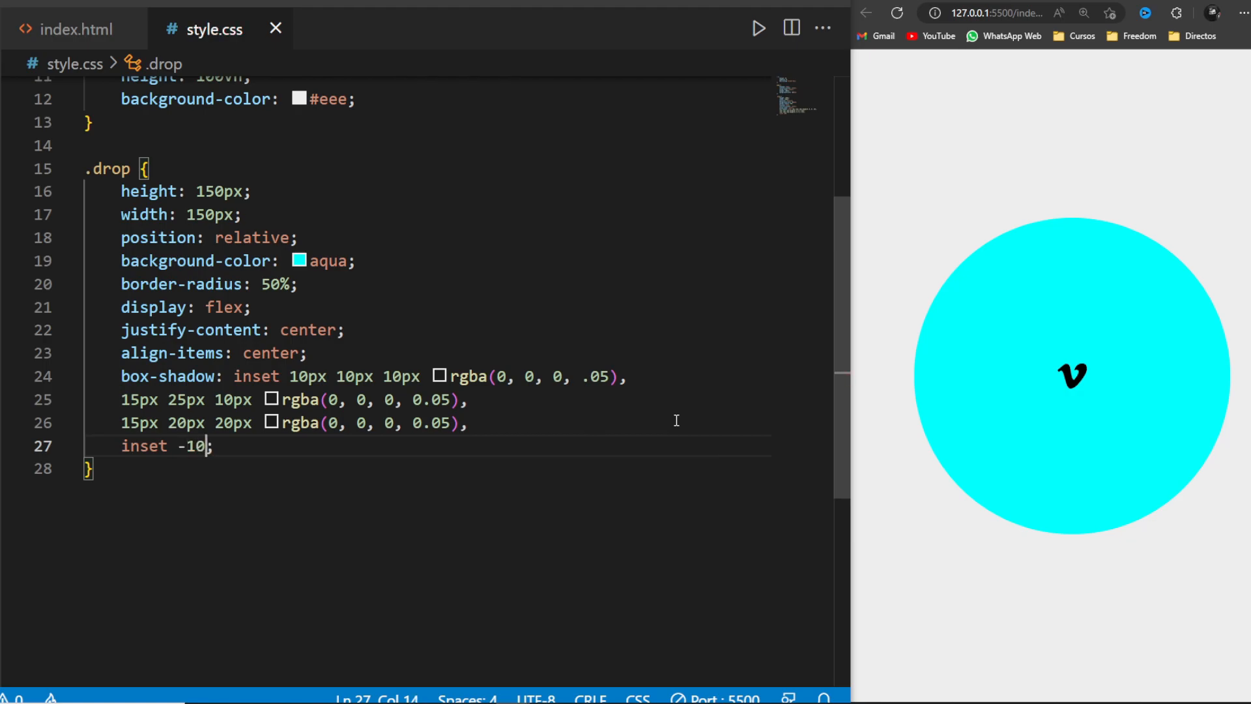
{"action": "type", "text": "px -10px"}
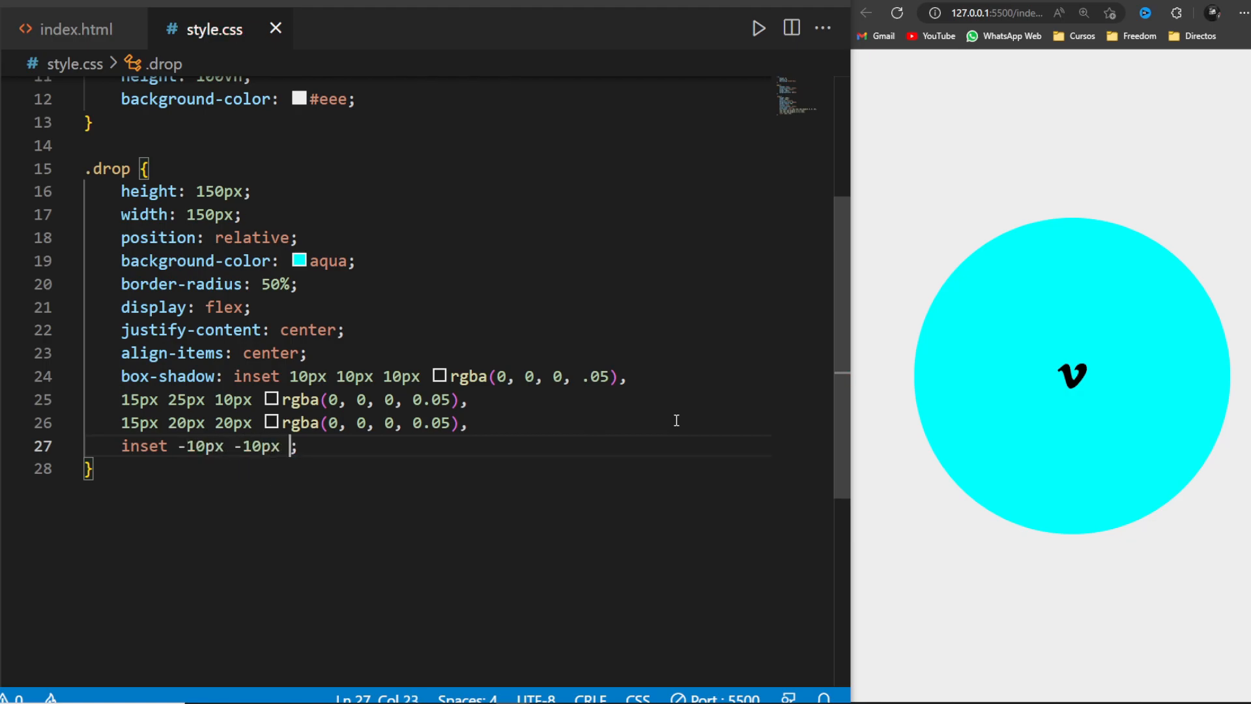
{"action": "type", "text": "15px rgba(255, 255, 255, 0.9"}
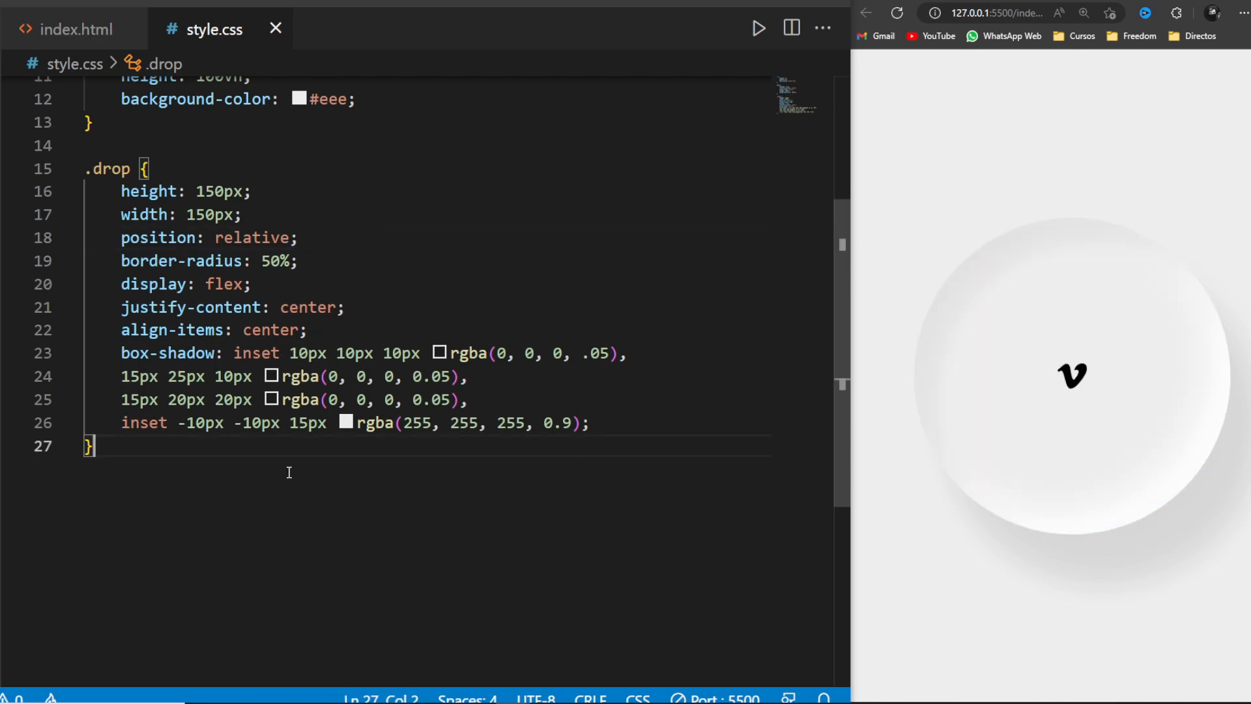
{"action": "type", "text": ".drop {"}
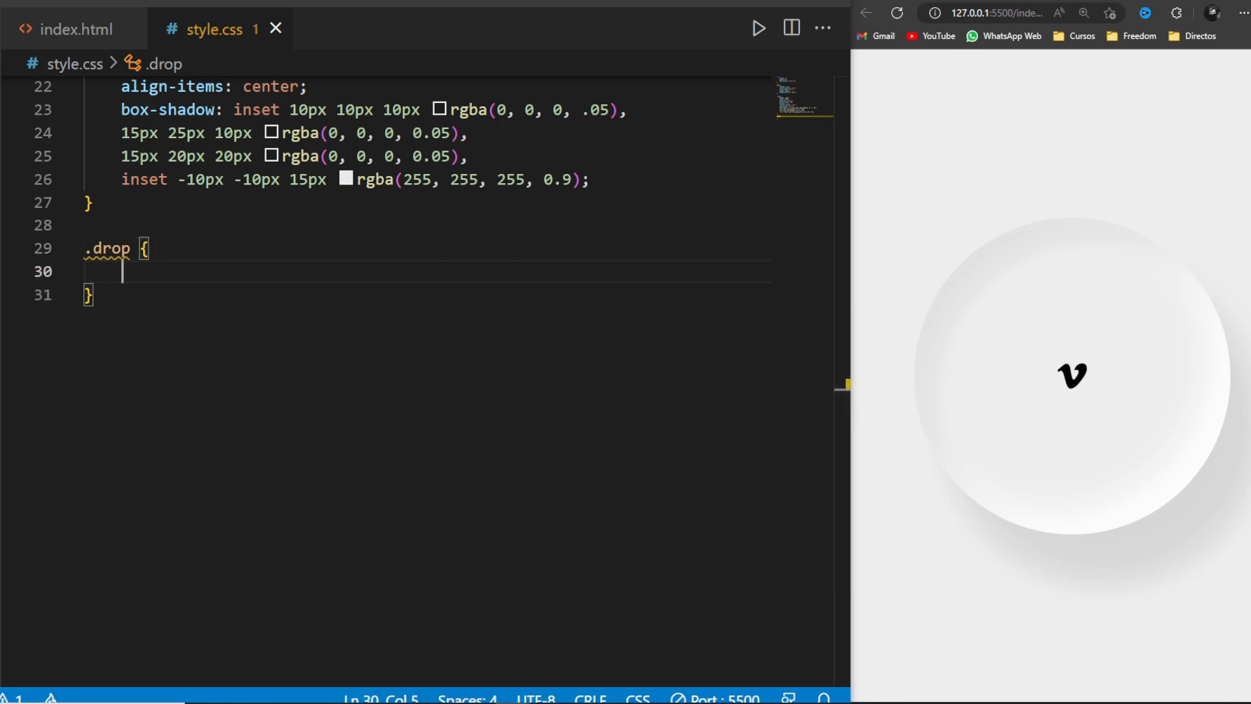
Add a .drop ion-icon rule with font-size 5rem and color #86c9ef.
{"action": "type", "text": "ion-icon"}
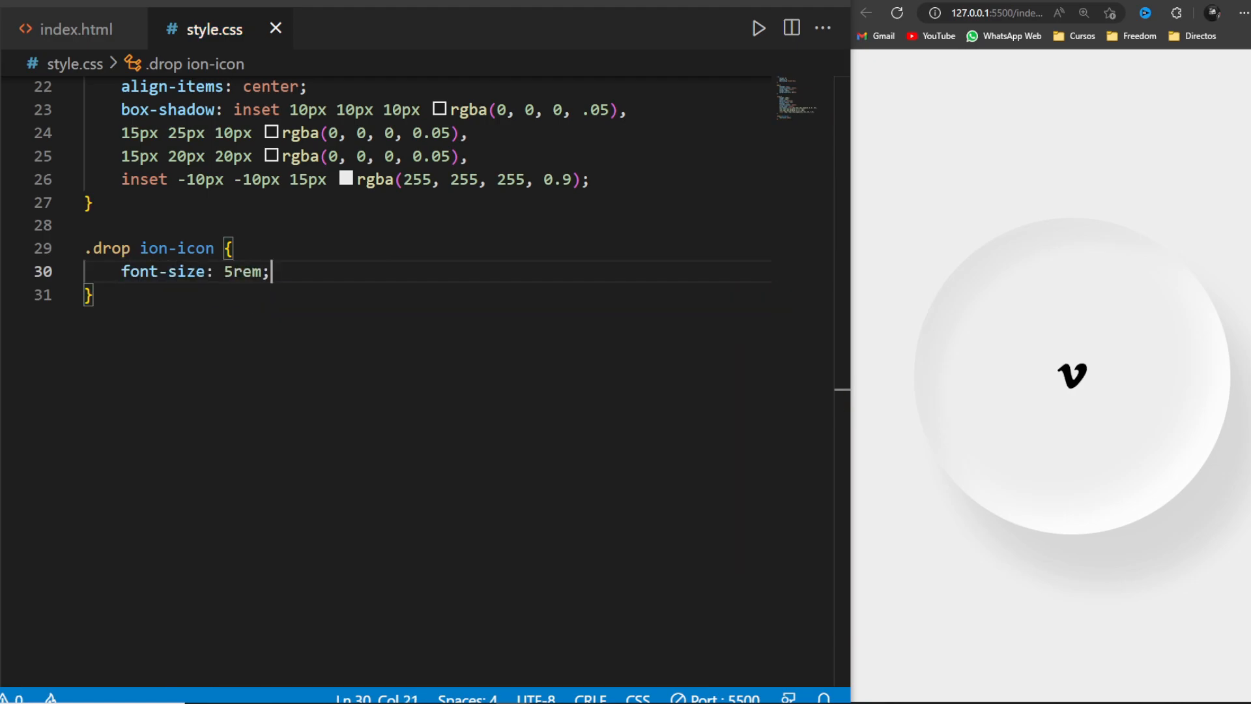
{"action": "type", "text": "color: #;"}
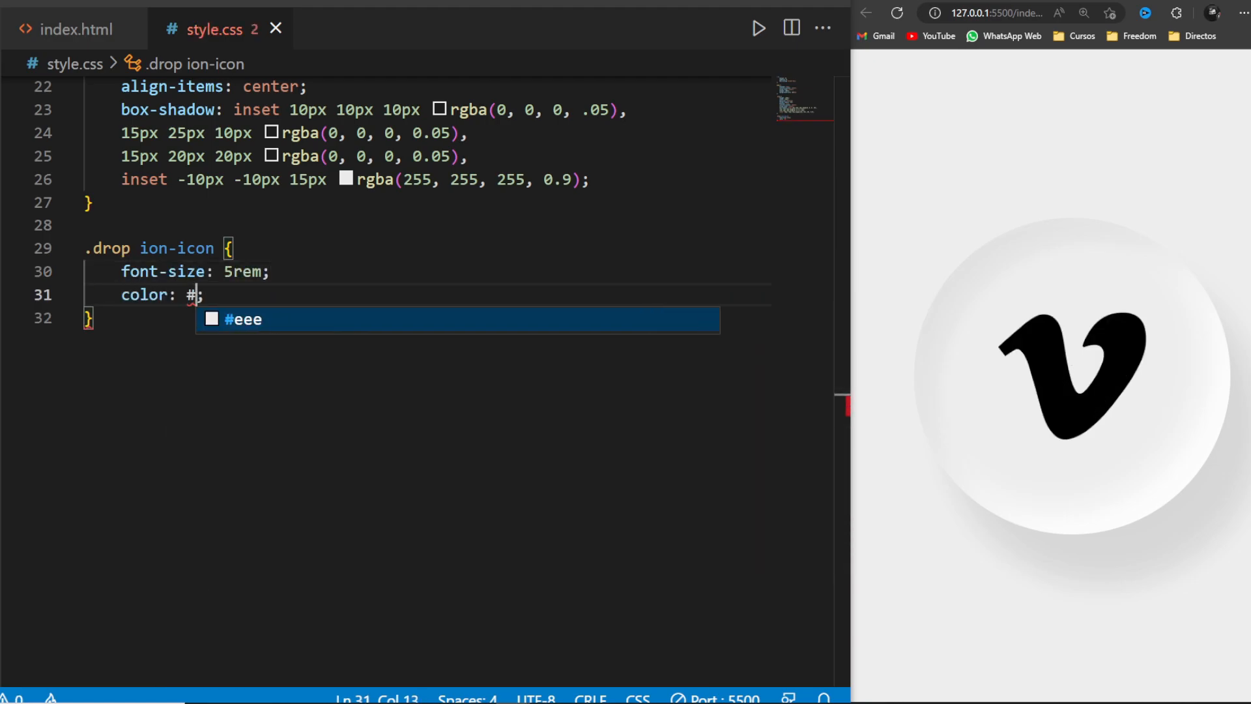
{"action": "type", "text": "86c9ef"}
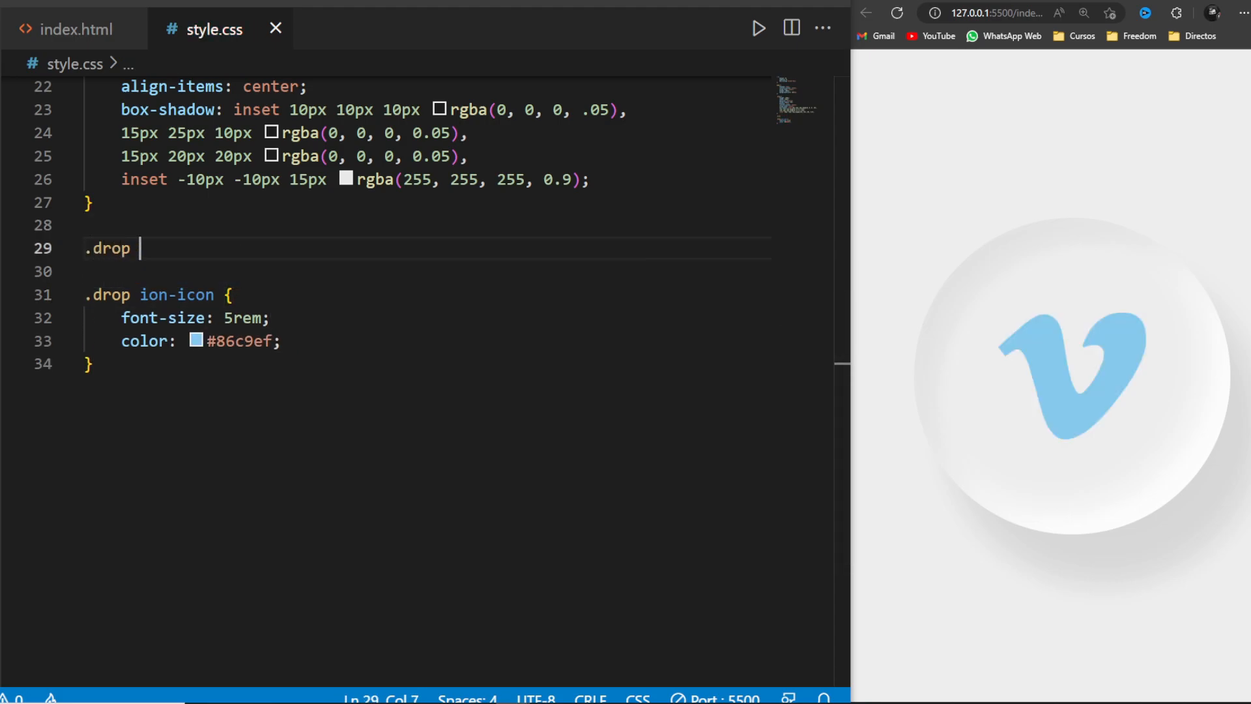
Create .drop::before as an absolute 20px white dot at top 35px, left 25px, 50% radius.
{"action": "type", "text": "::before {"}
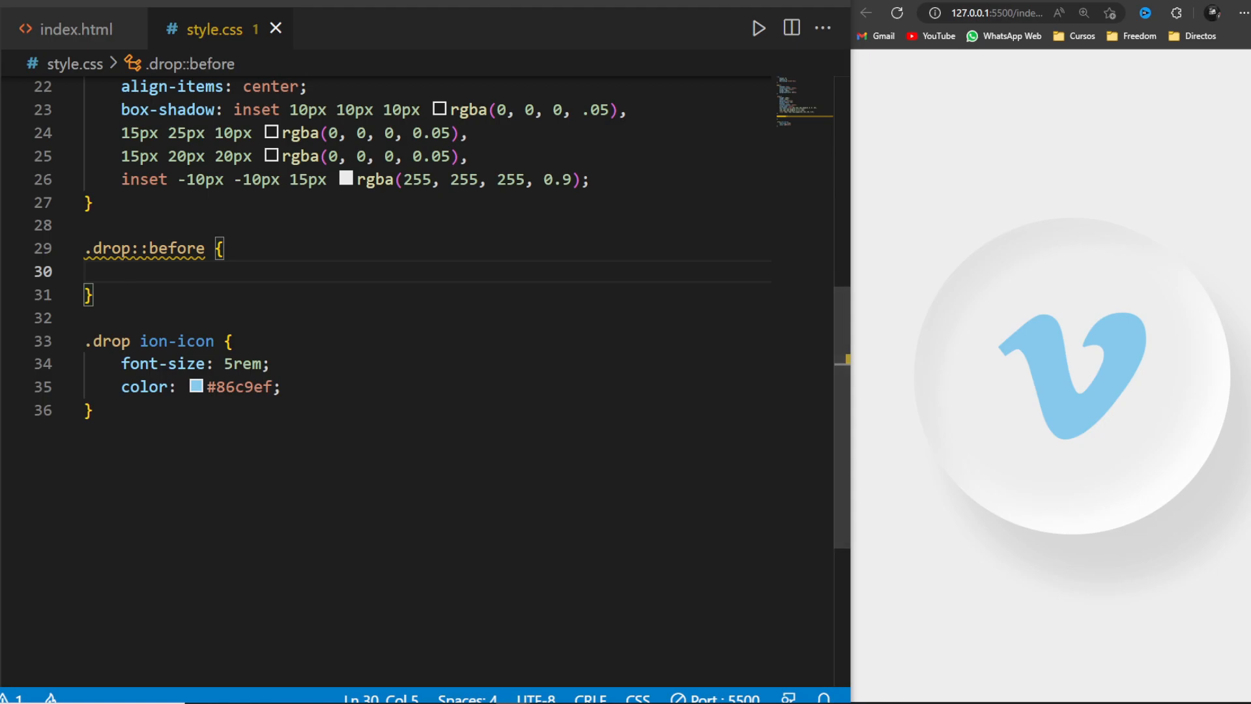
{"action": "type", "text": "content: '';"}
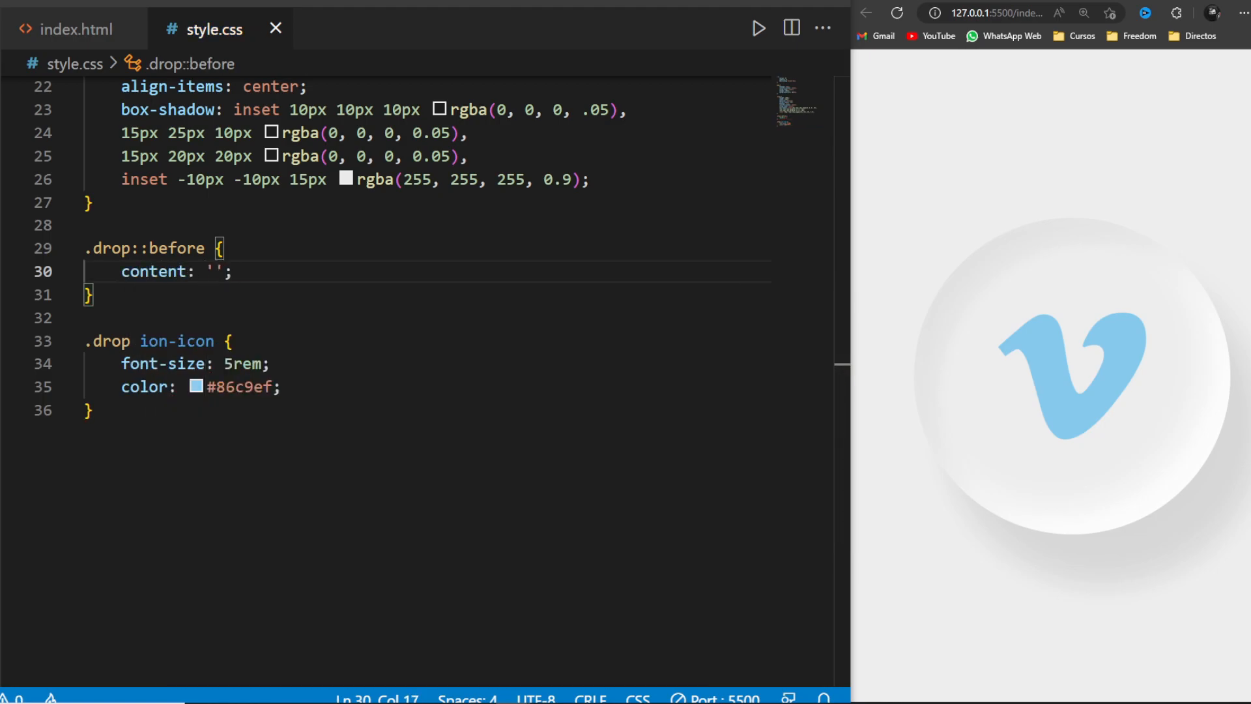
{"action": "type", "text": "position: absolute;"}
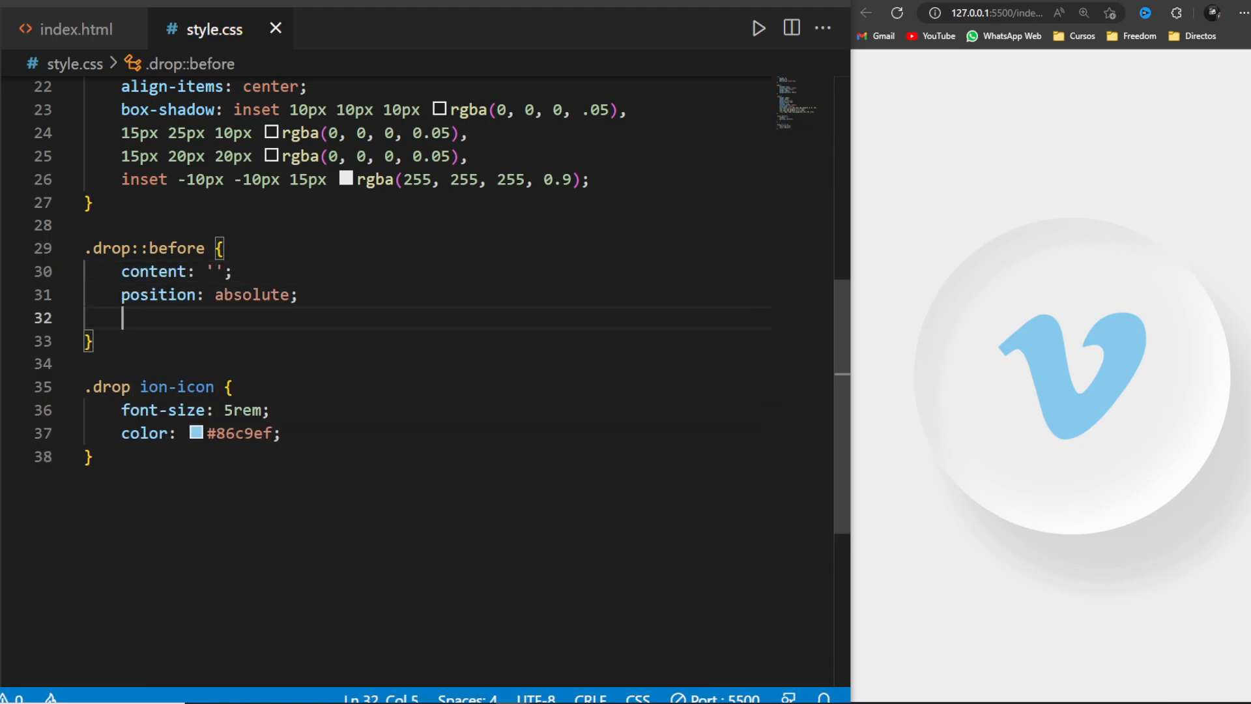
{"action": "type", "text": "height: 20px;"}
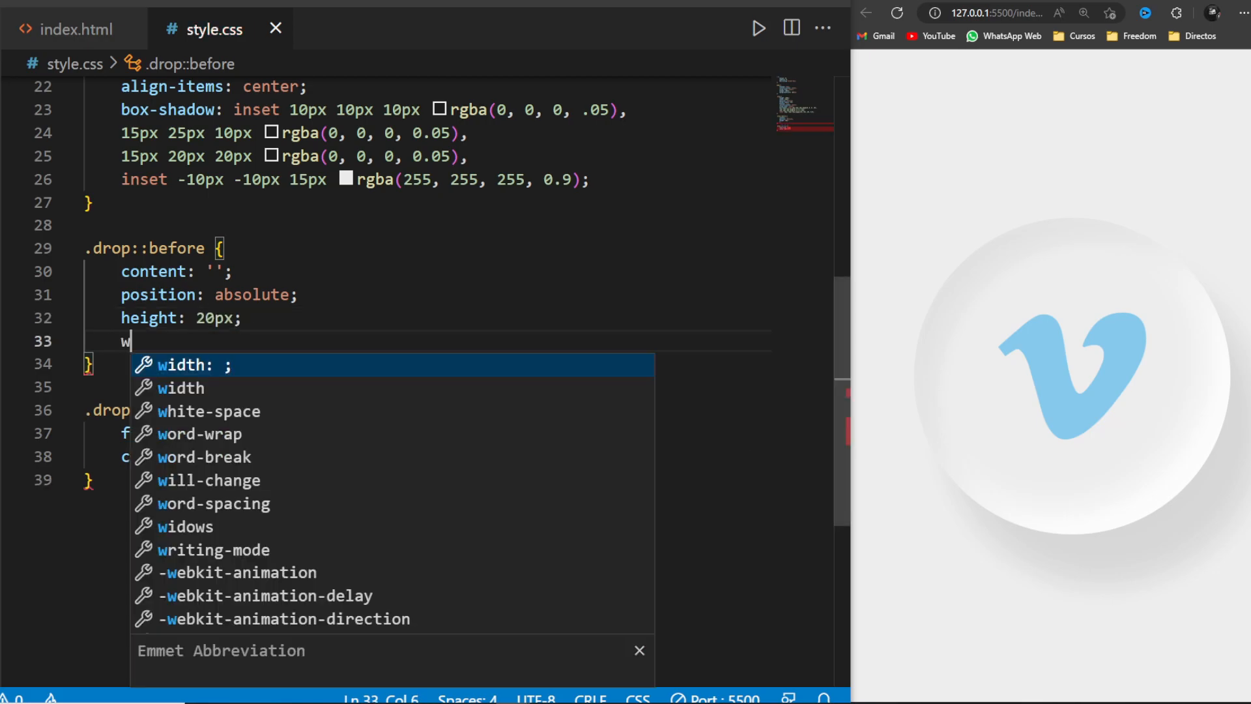
{"action": "type", "text": "idth: 20px;"}
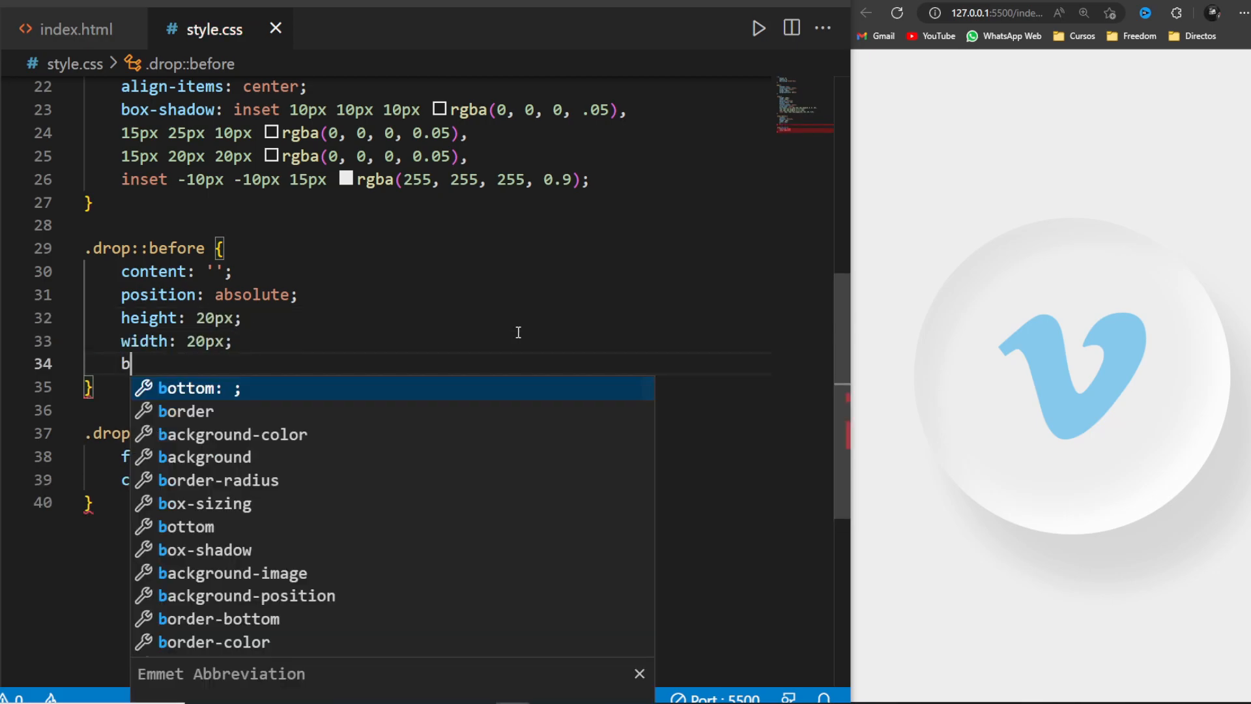
{"action": "type", "text": "ackground-color: rgb(255, 255, 255);"}
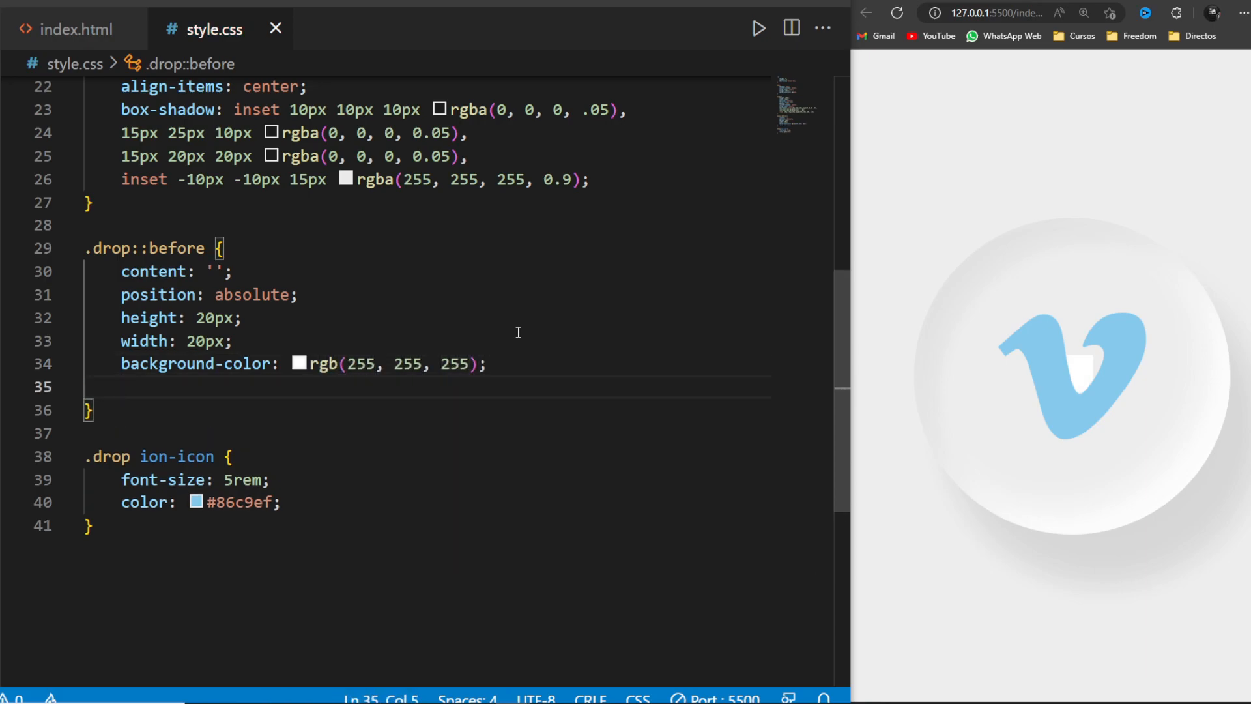
{"action": "type", "text": "top: 35px;"}
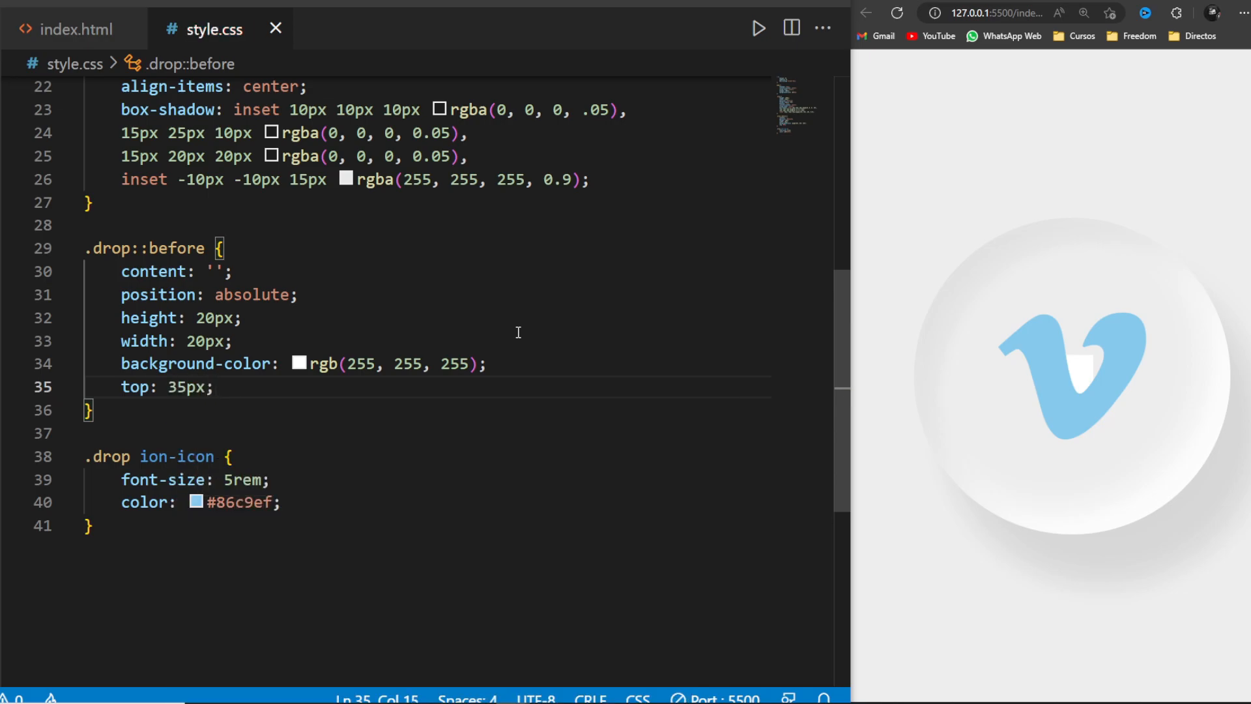
{"action": "type", "text": "left: 25px;"}
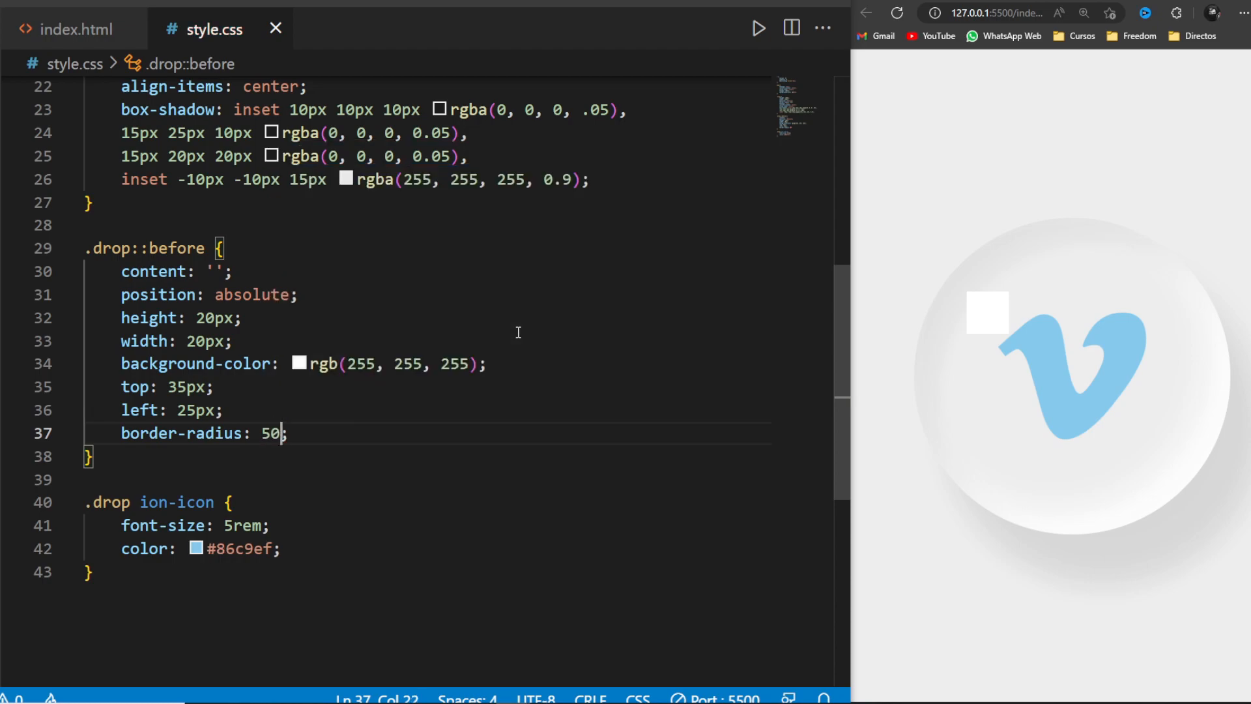
{"action": "type", "text": "%;"}
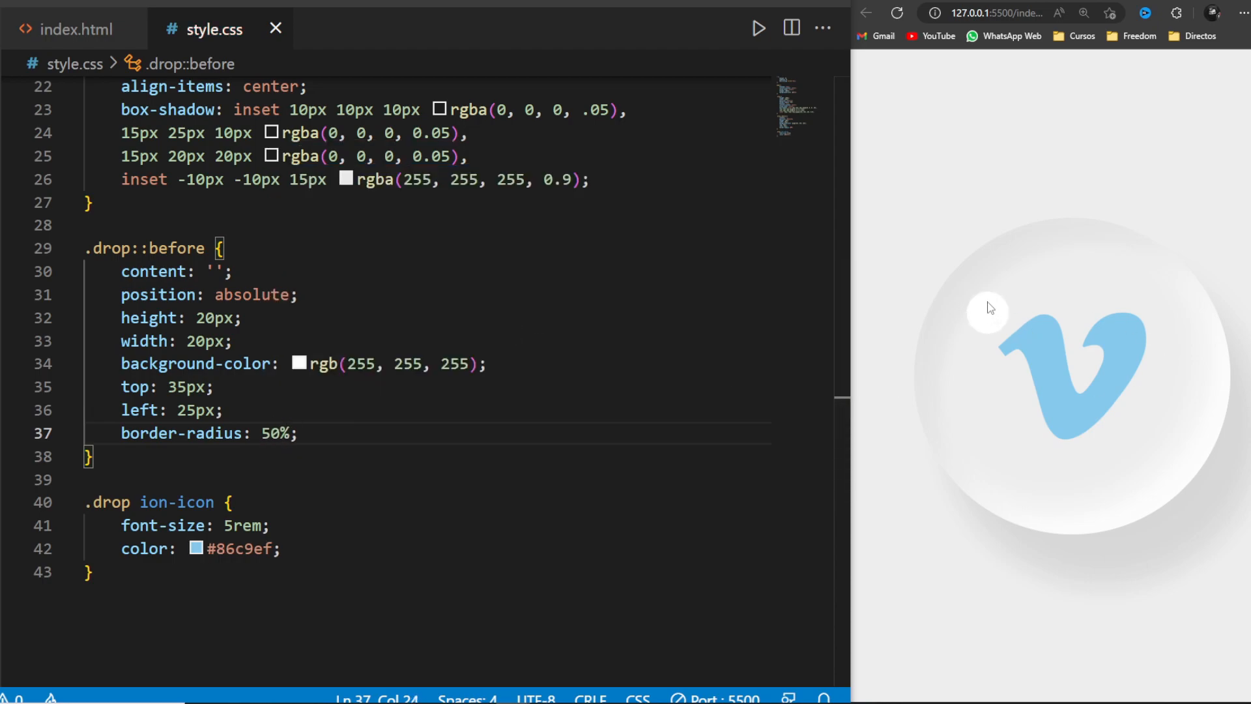